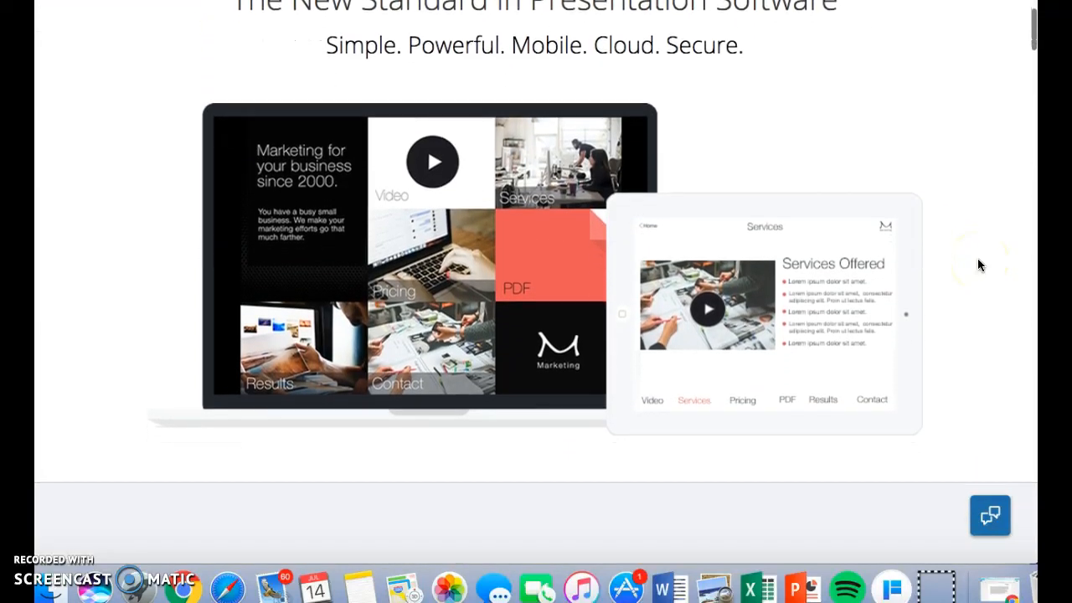
# Scroll through the FlowVella start page and begin creating a new flow.
pyautogui.scroll(-3)
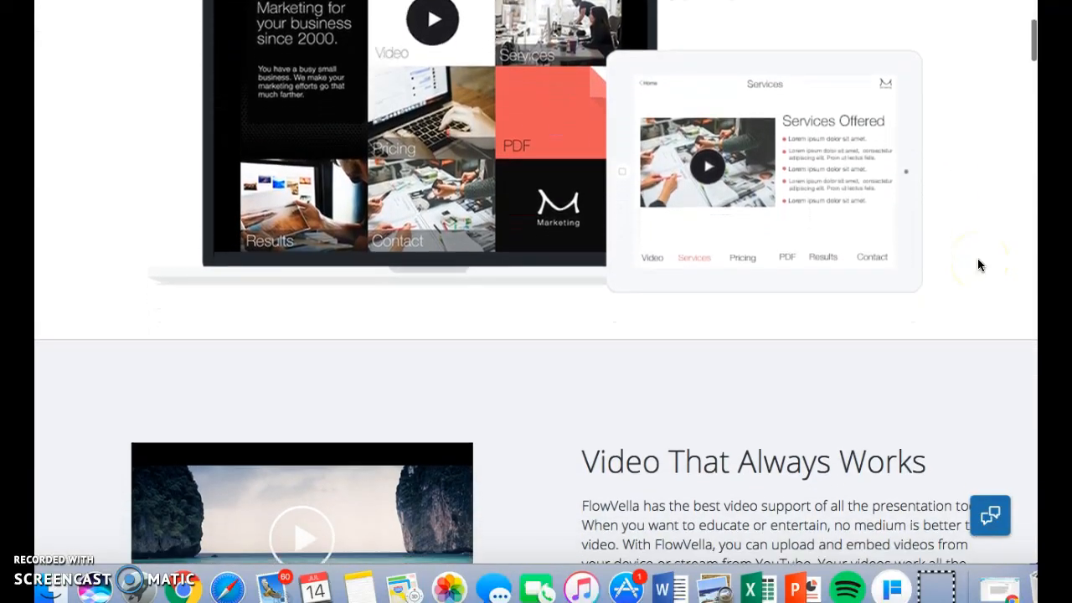
pyautogui.scroll(-3)
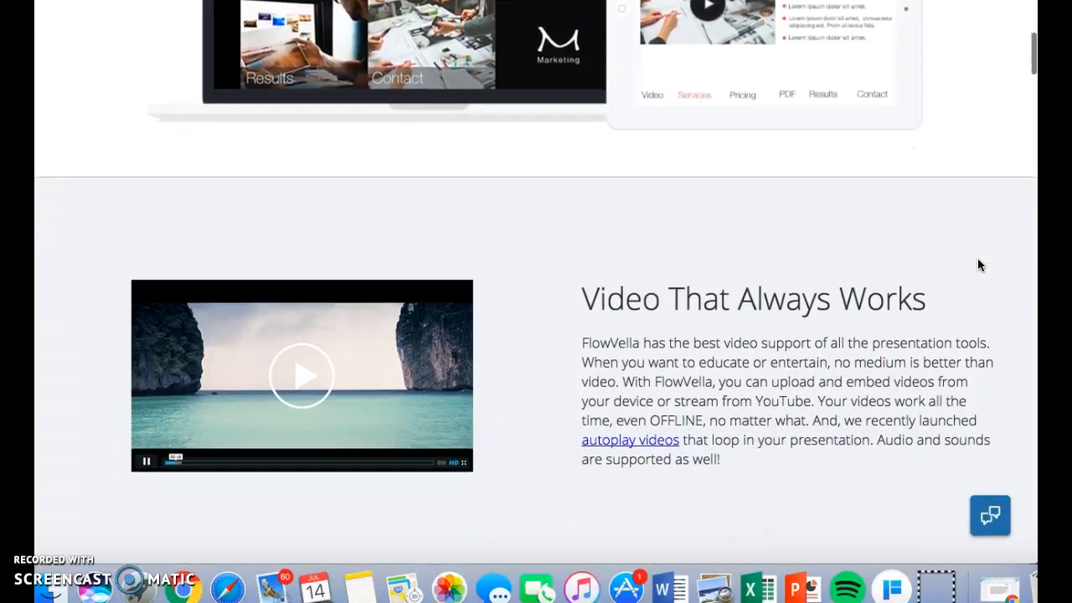
pyautogui.scroll(-3)
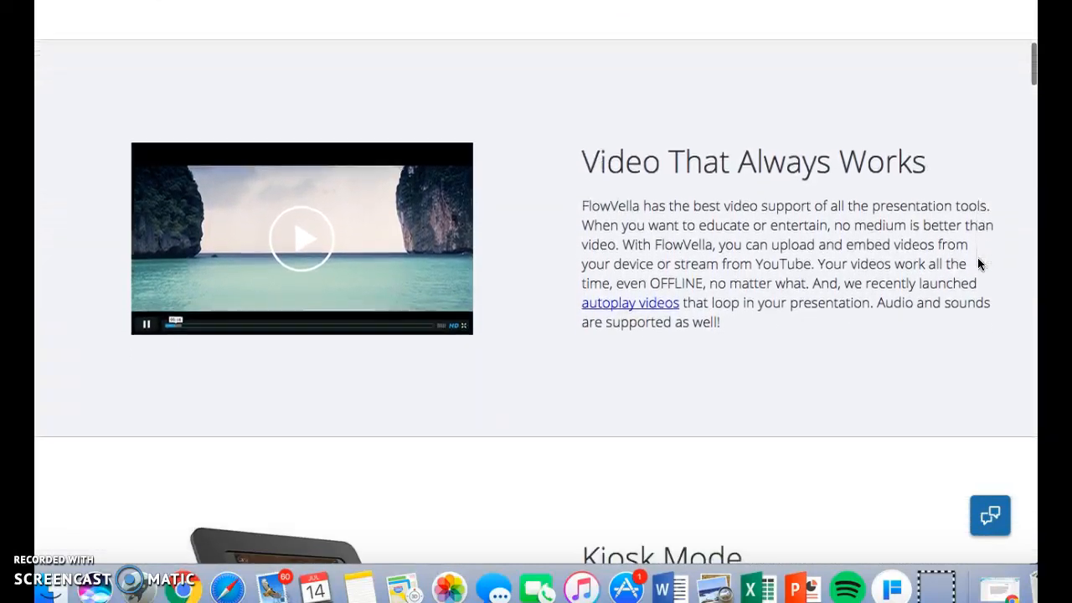
pyautogui.scroll(-3)
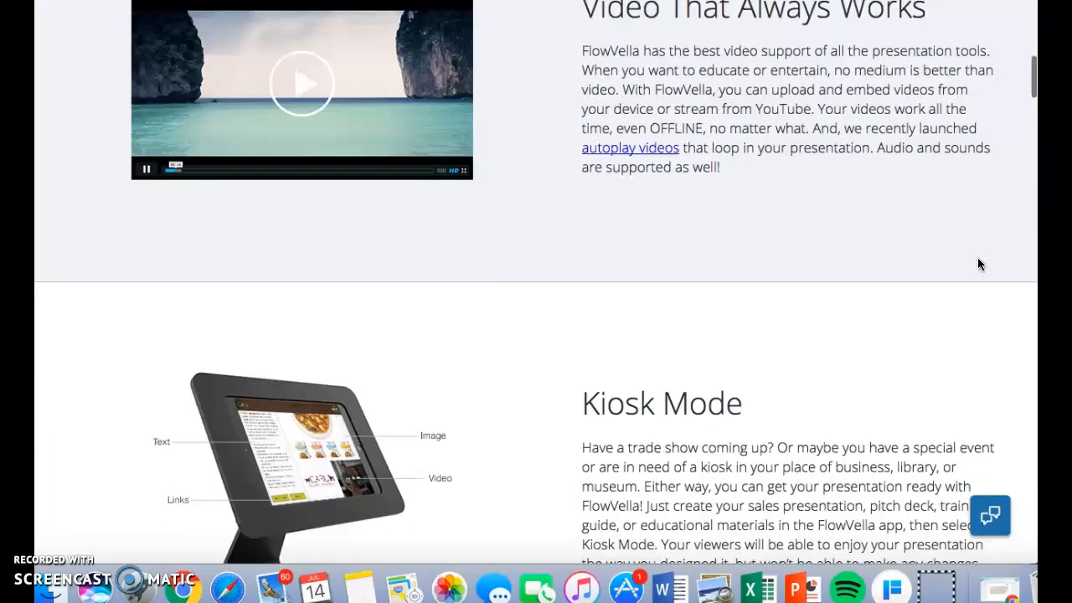
pyautogui.scroll(-3)
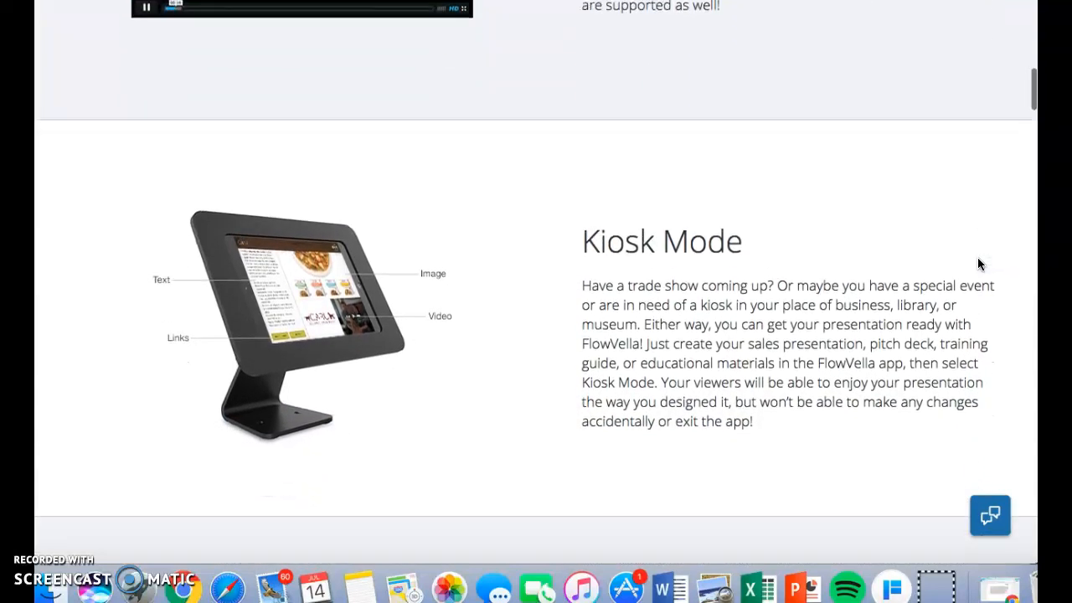
pyautogui.scroll(-3)
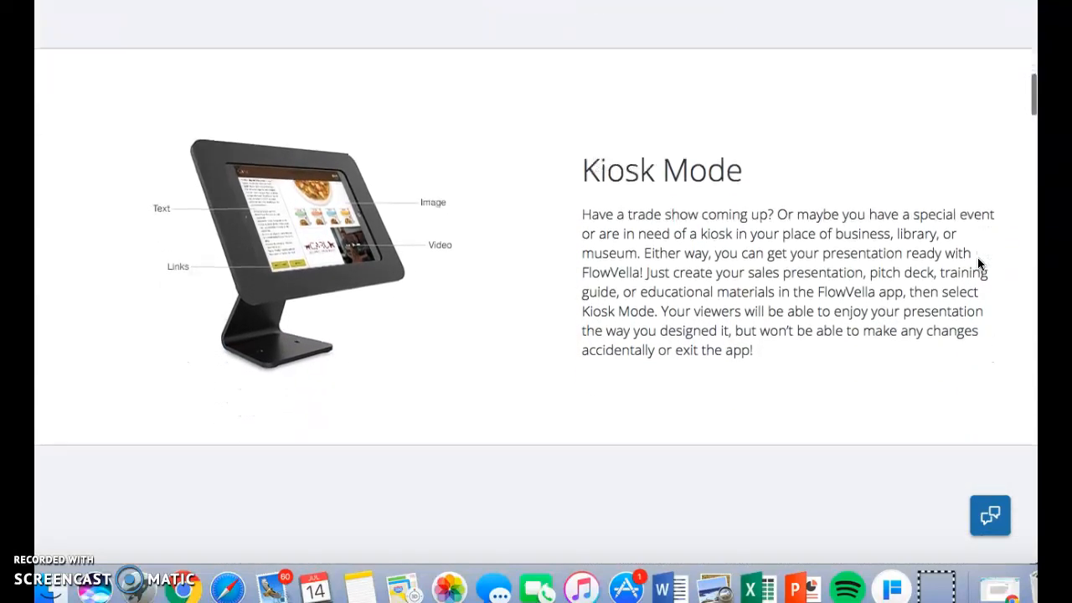
pyautogui.scroll(-3)
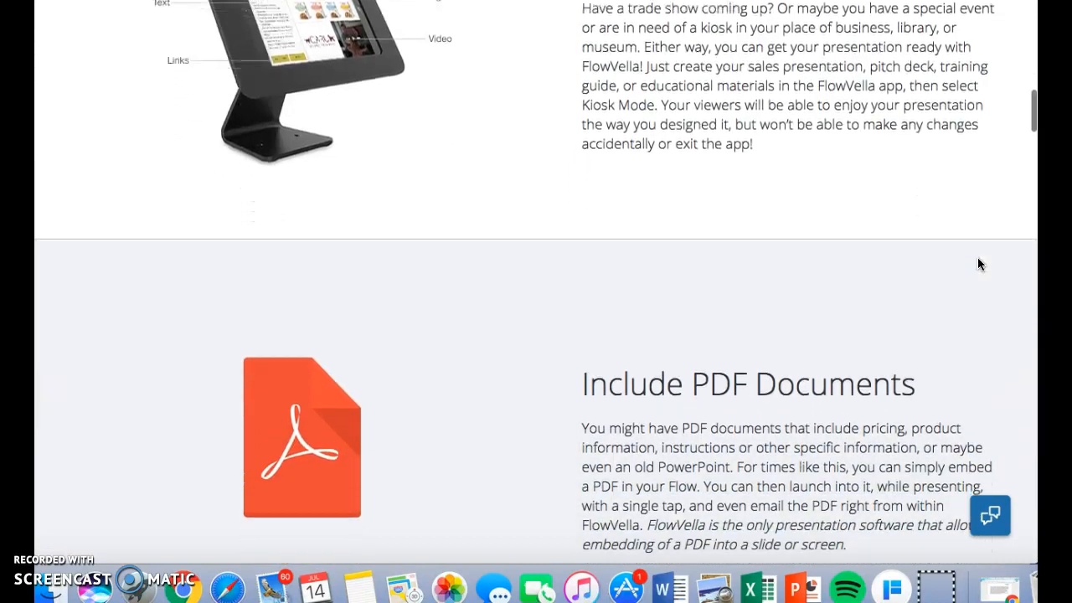
pyautogui.scroll(-3)
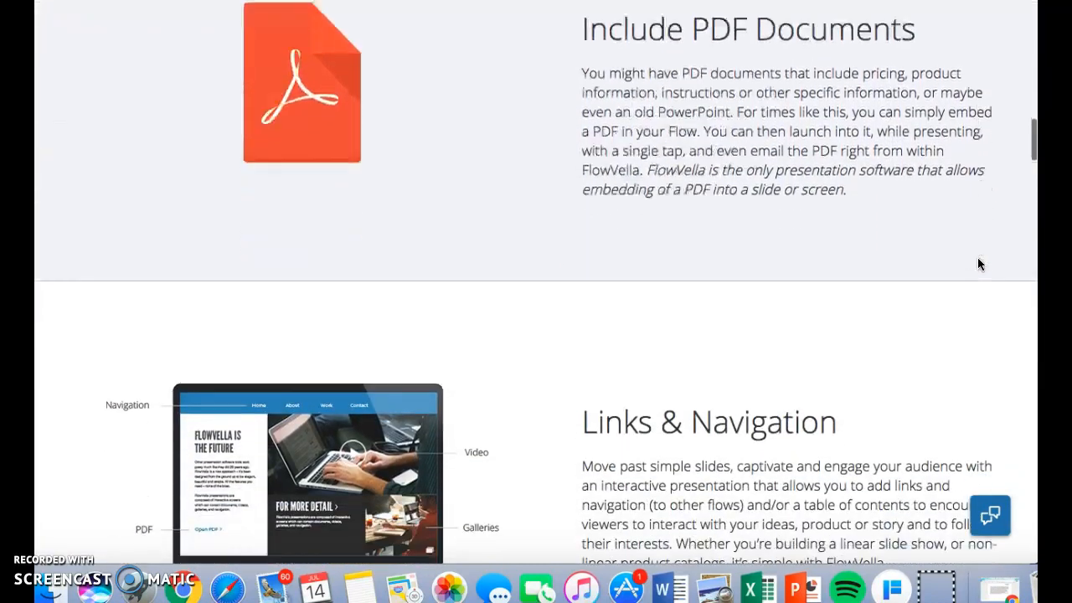
pyautogui.scroll(-3)
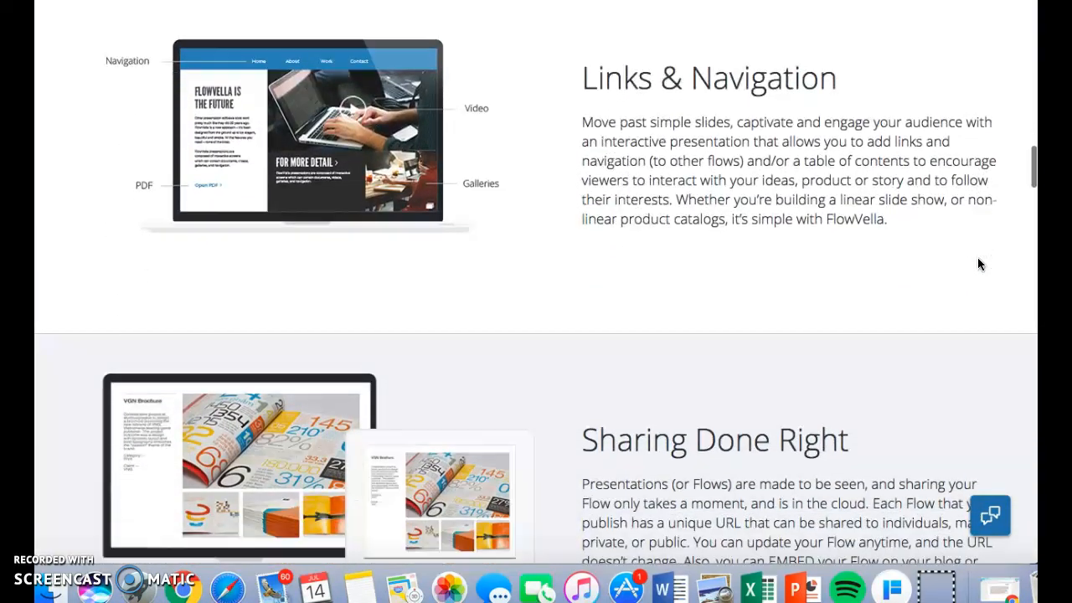
pyautogui.scroll(-3)
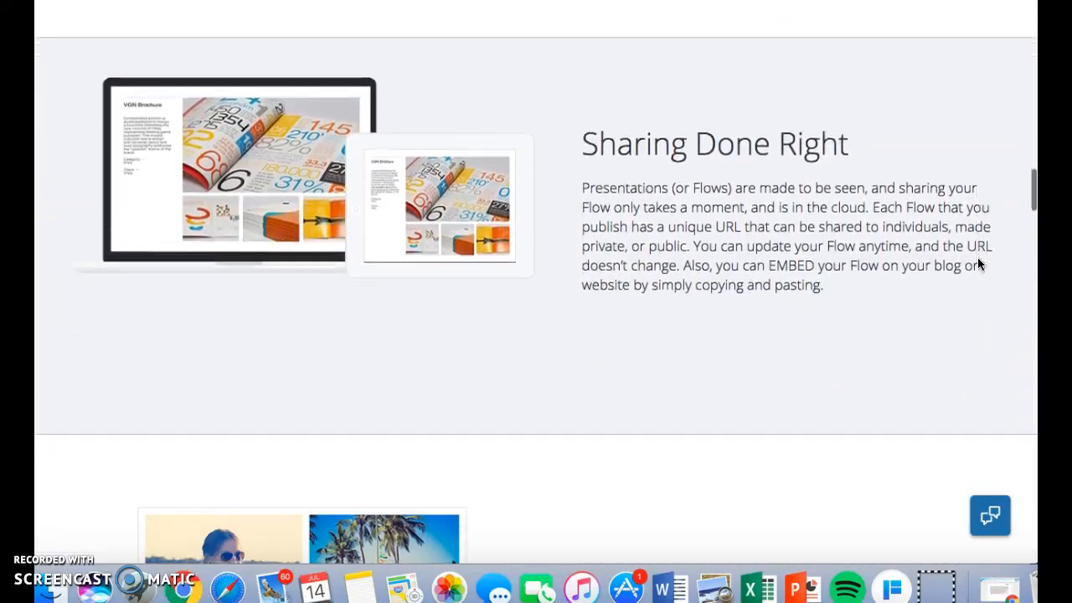
pyautogui.scroll(-3)
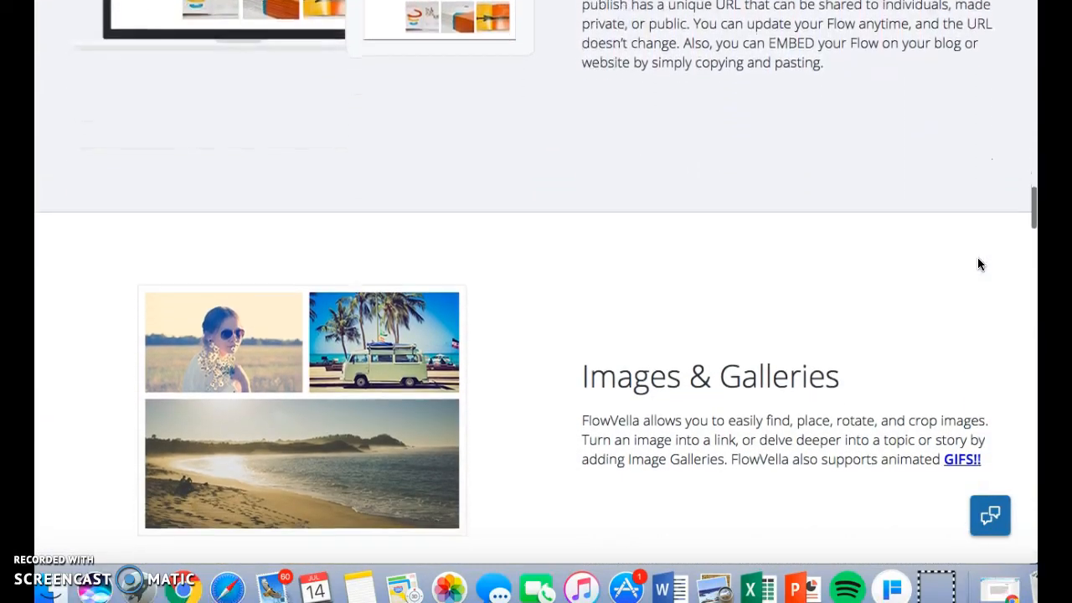
pyautogui.scroll(-3)
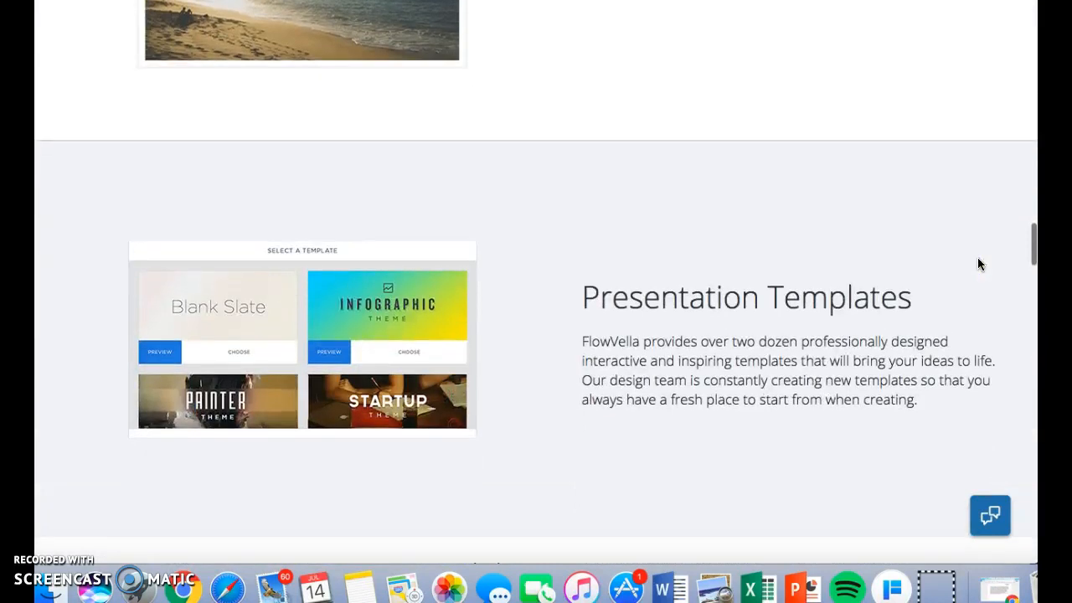
pyautogui.scroll(-3)
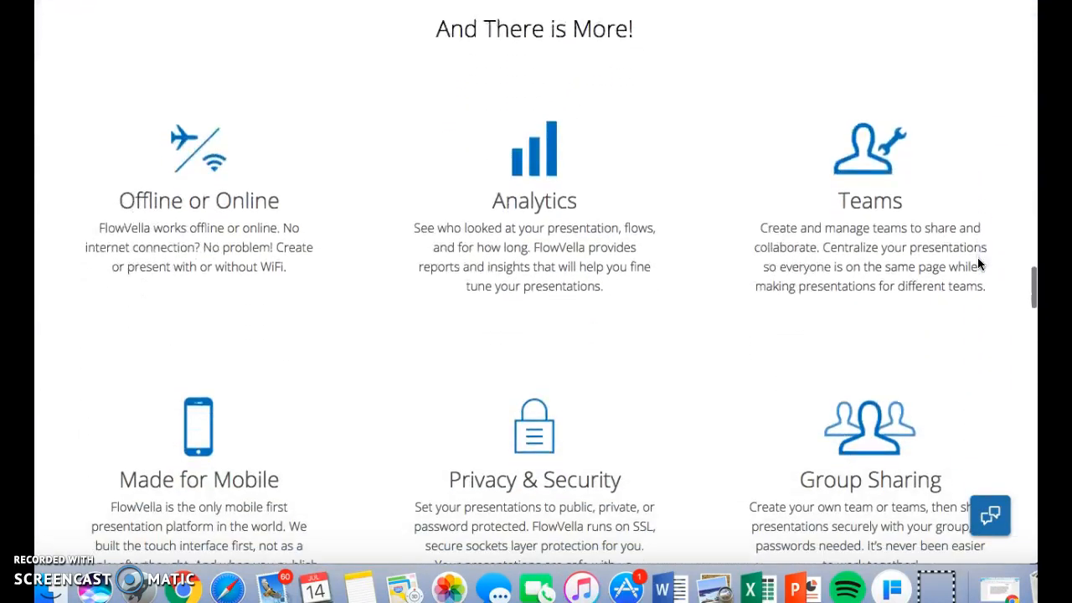
pyautogui.moveTo(821, 269)
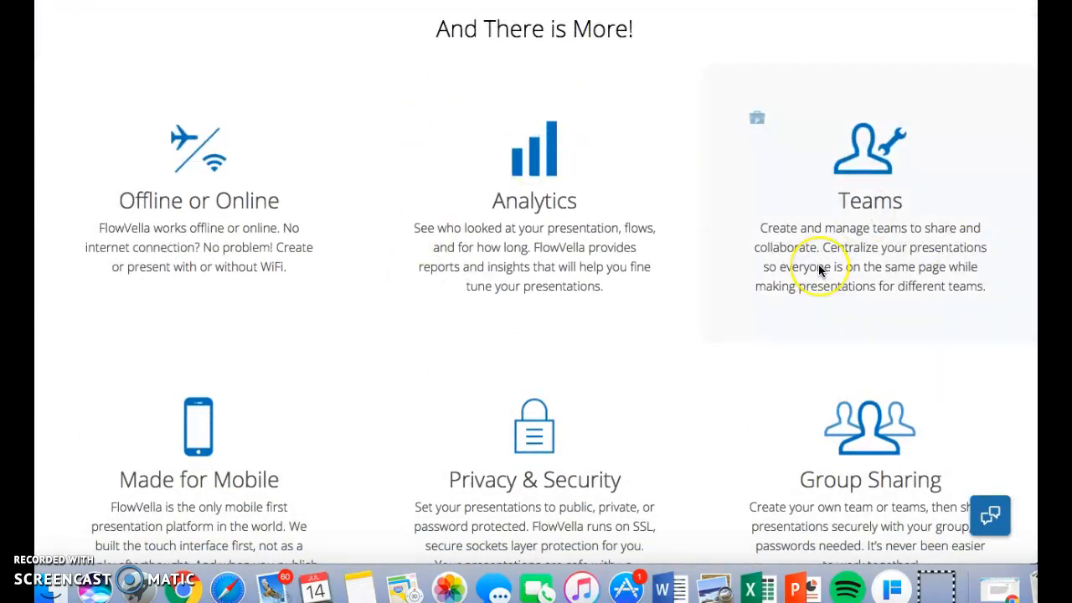
pyautogui.scroll(-3)
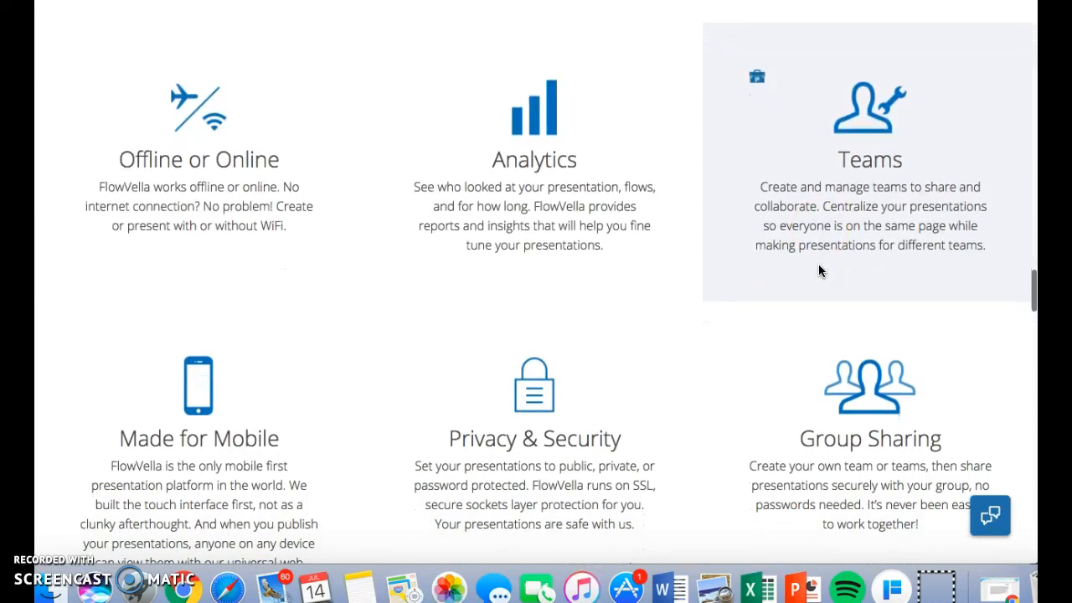
pyautogui.click(890, 586)
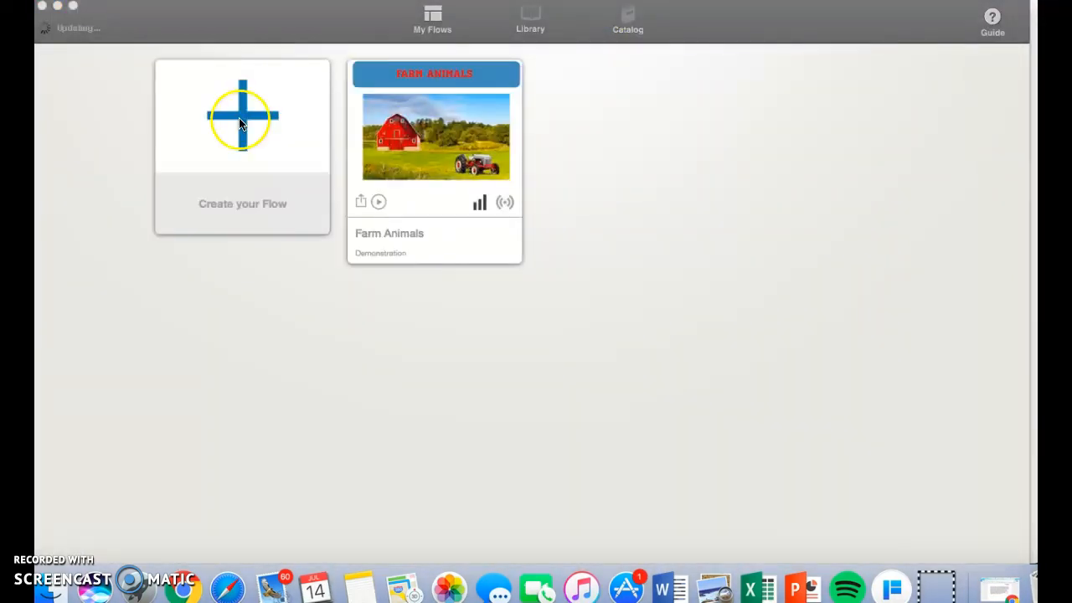
pyautogui.click(241, 118)
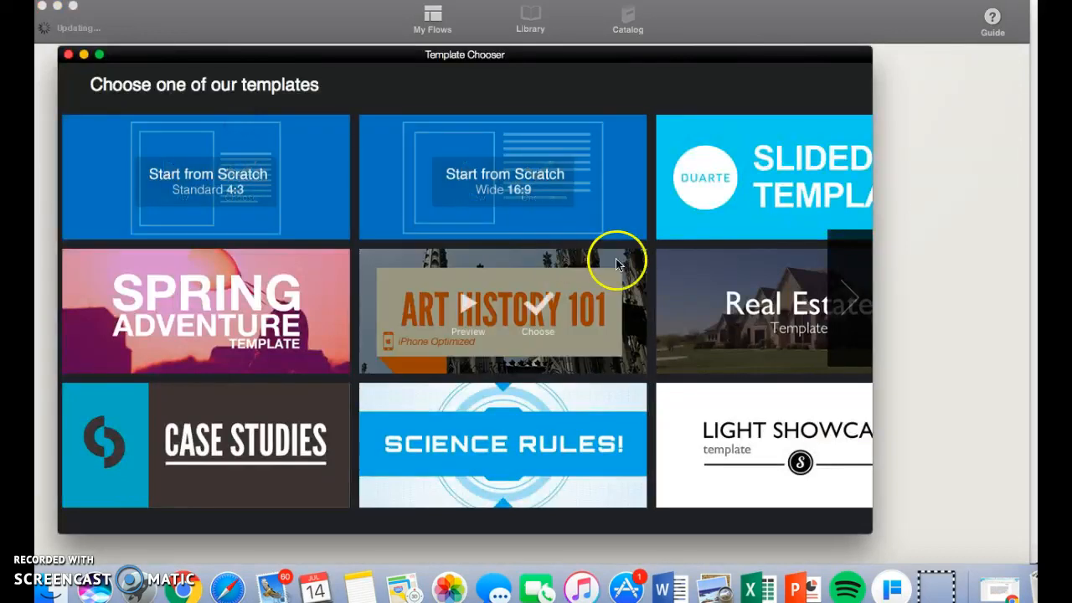
# Browse the Template Chooser pages and choose Start from Scratch Standard 4:3.
pyautogui.click(851, 298)
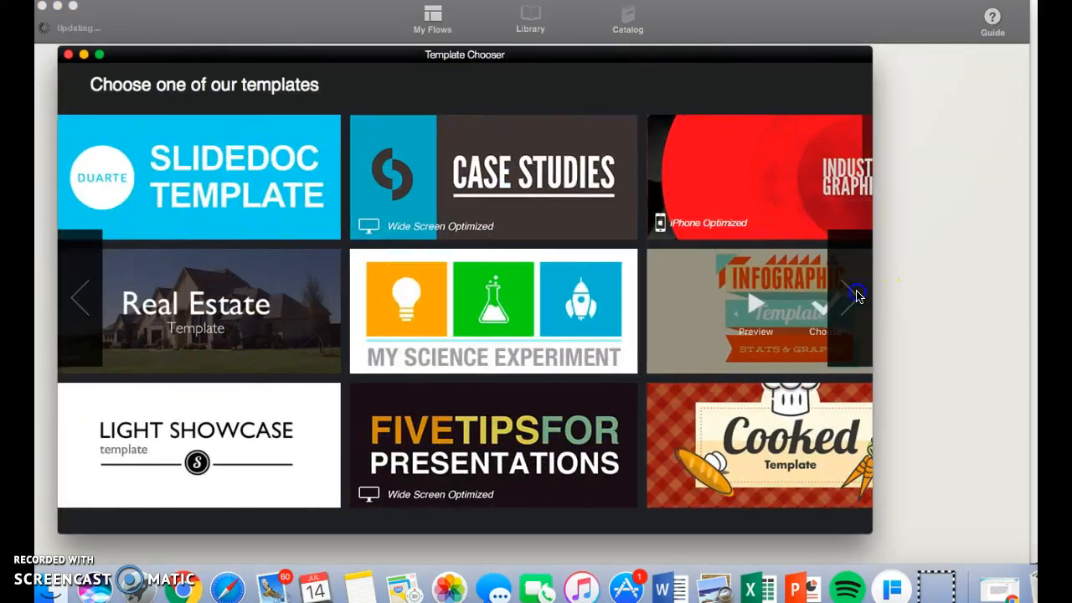
pyautogui.click(847, 298)
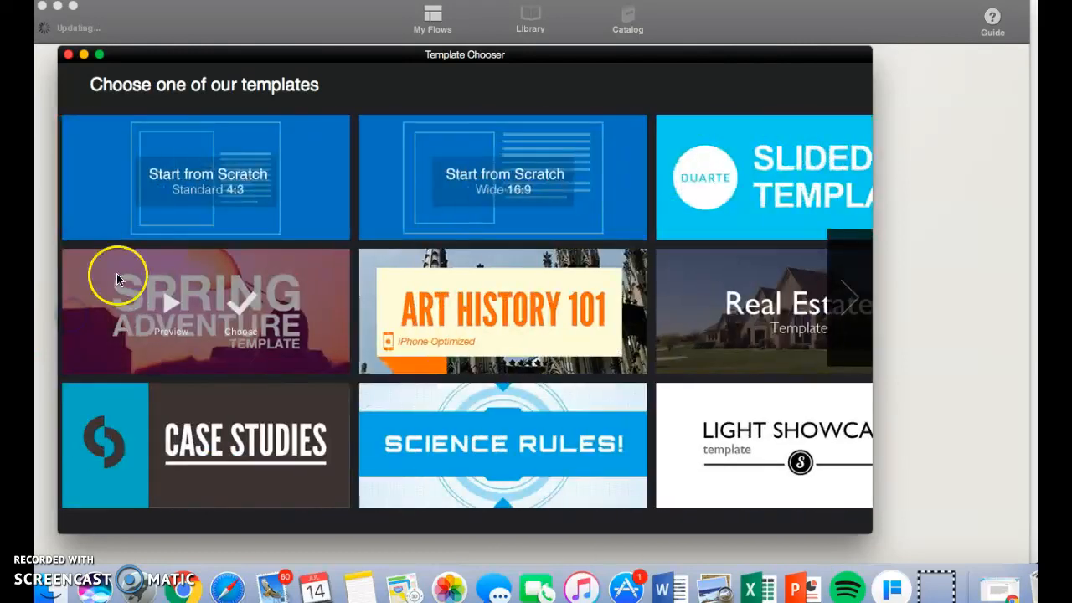
pyautogui.moveTo(243, 186)
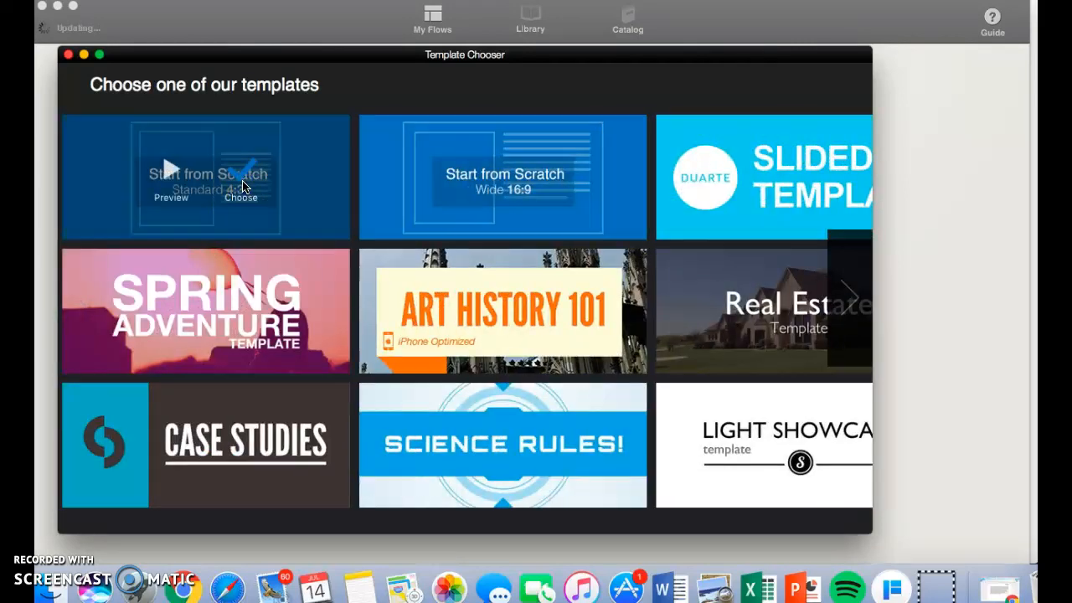
pyautogui.click(241, 191)
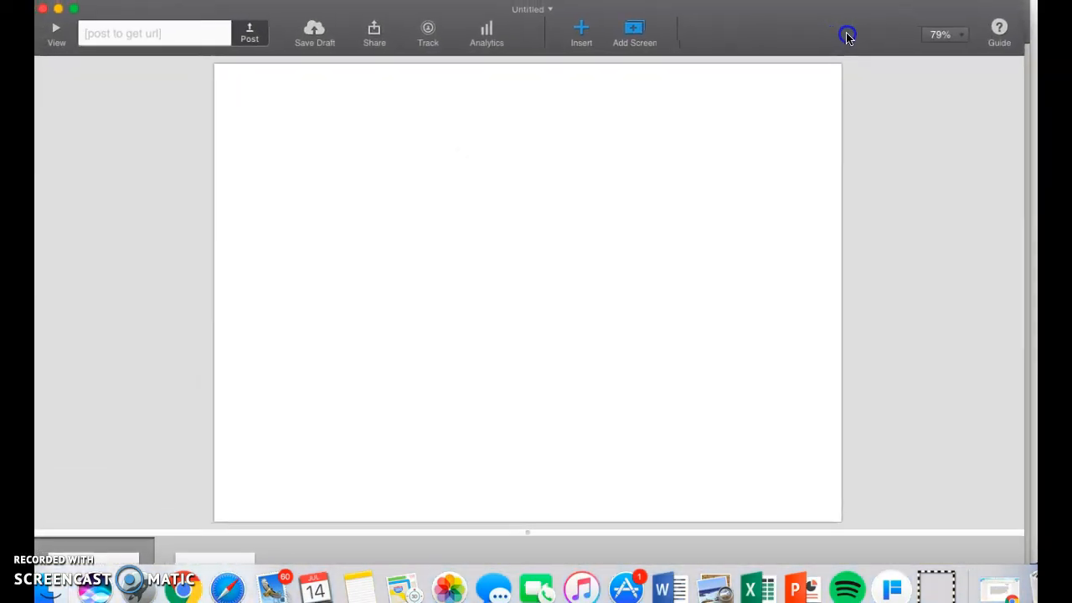
pyautogui.moveTo(552, 24)
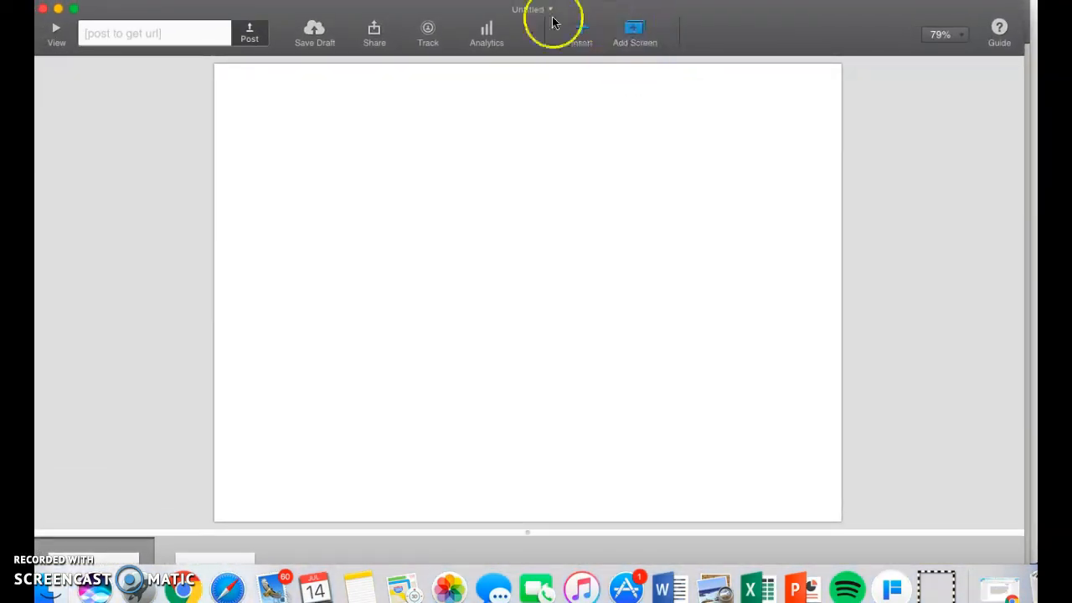
pyautogui.moveTo(405, 37)
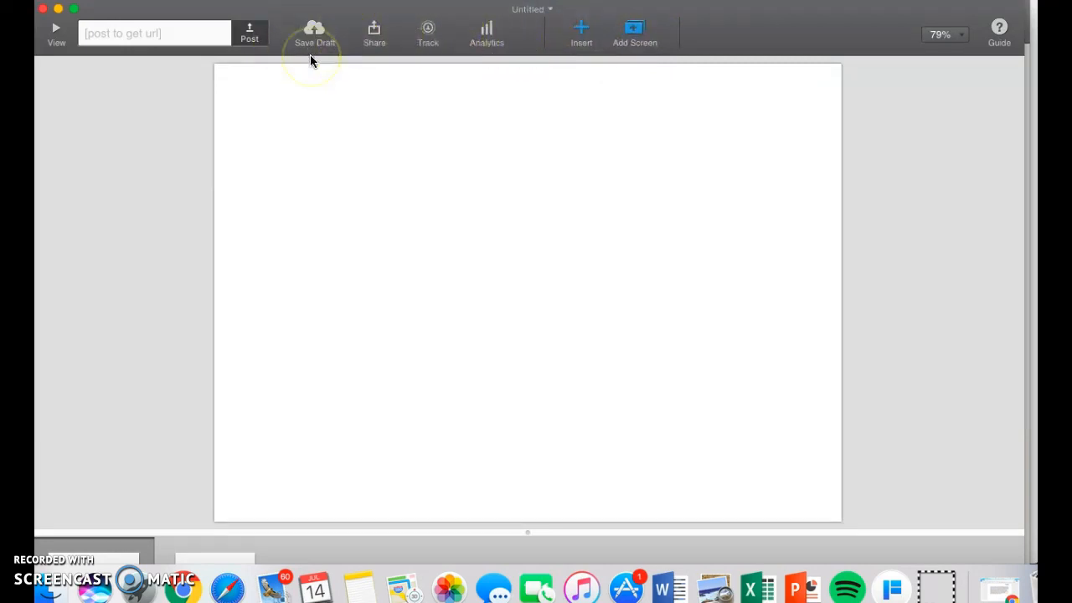
pyautogui.moveTo(581, 42)
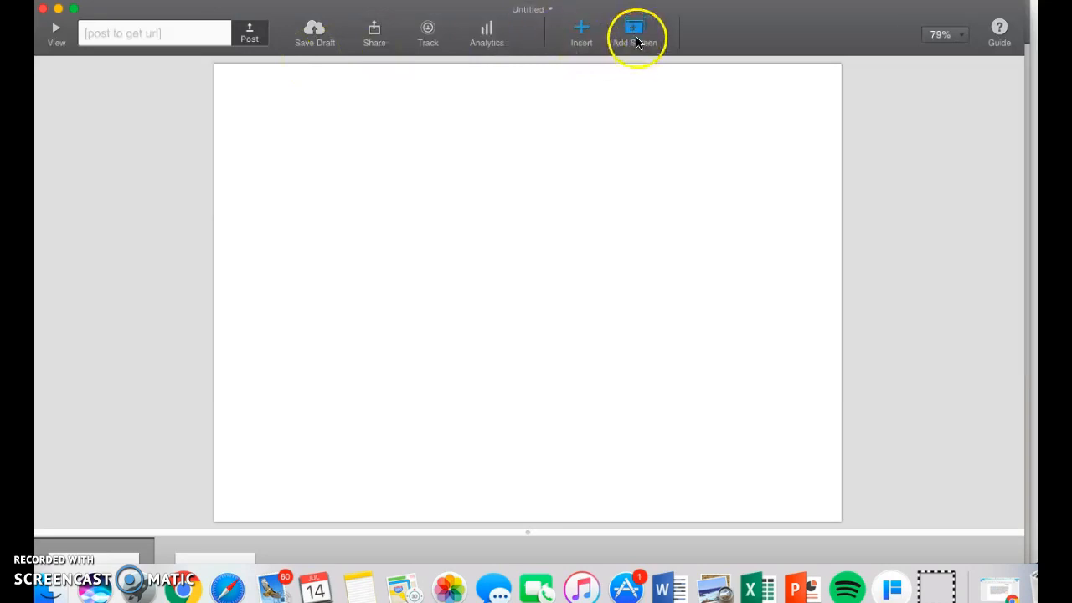
# Add a title-layout screen reading 'Farm Animals' with author 'Carissa Wagner'.
pyautogui.click(633, 33)
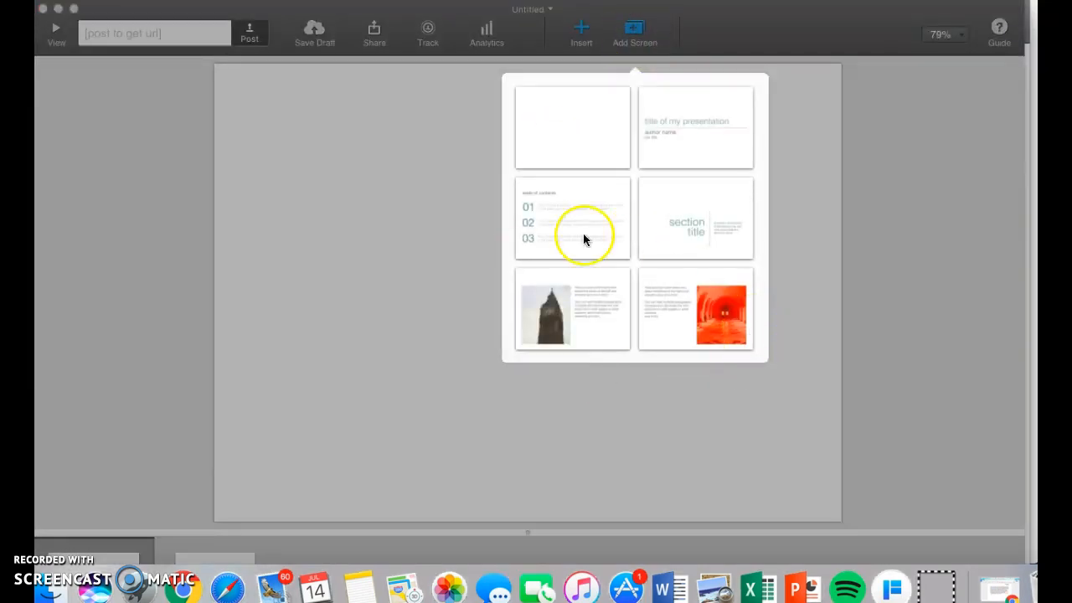
pyautogui.moveTo(612, 303)
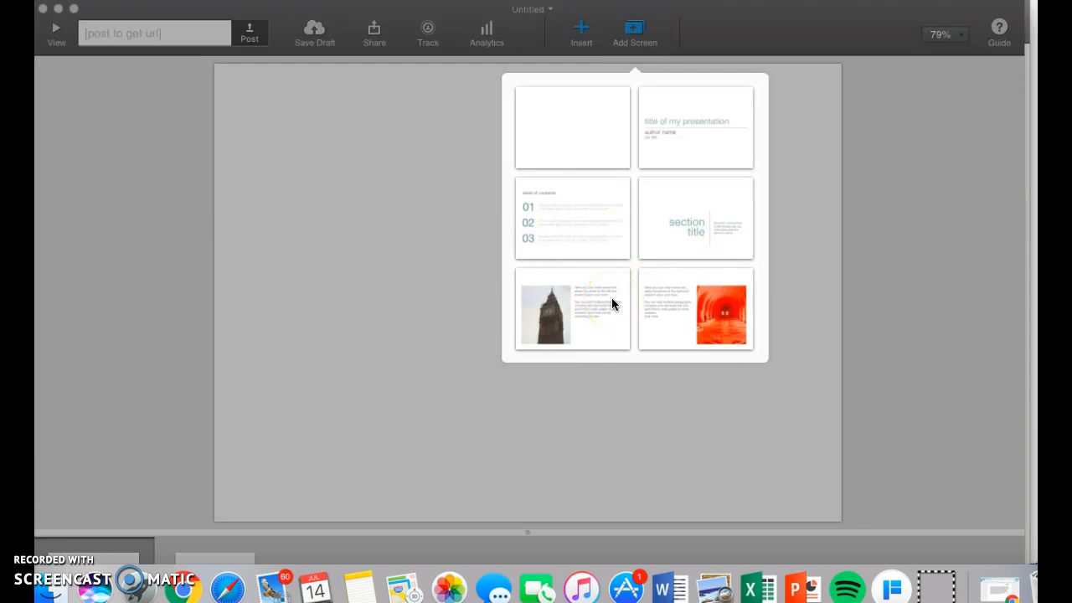
pyautogui.click(695, 127)
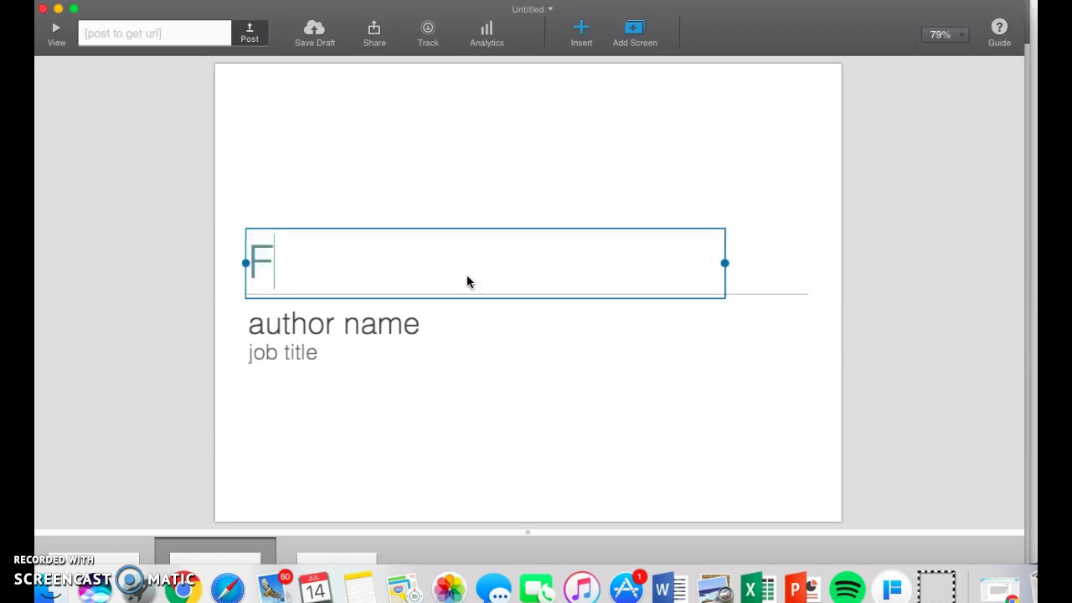
pyautogui.write('Farm Anim')
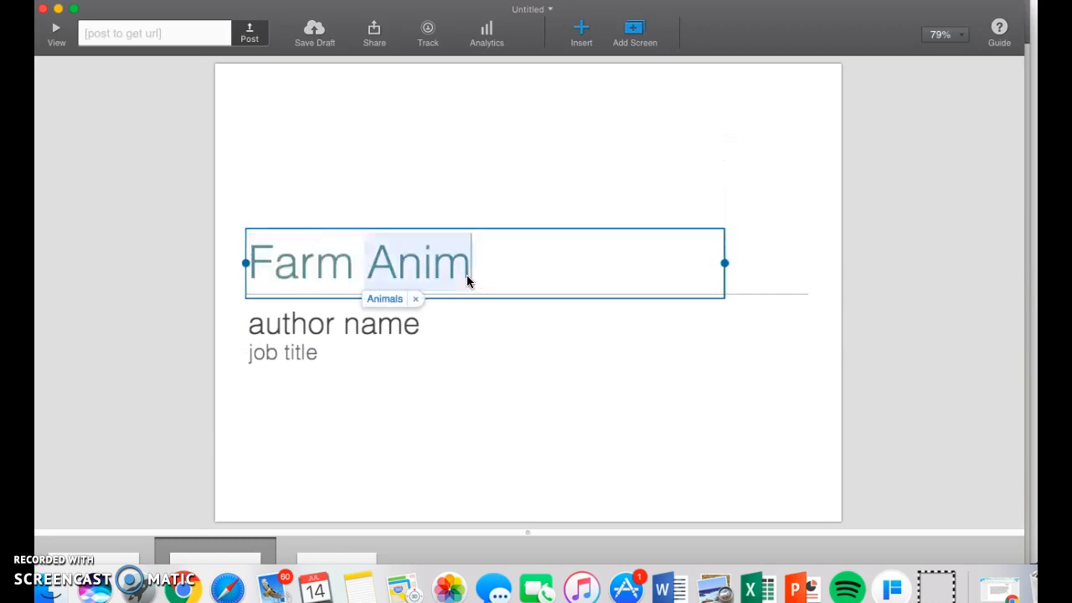
pyautogui.click(333, 325)
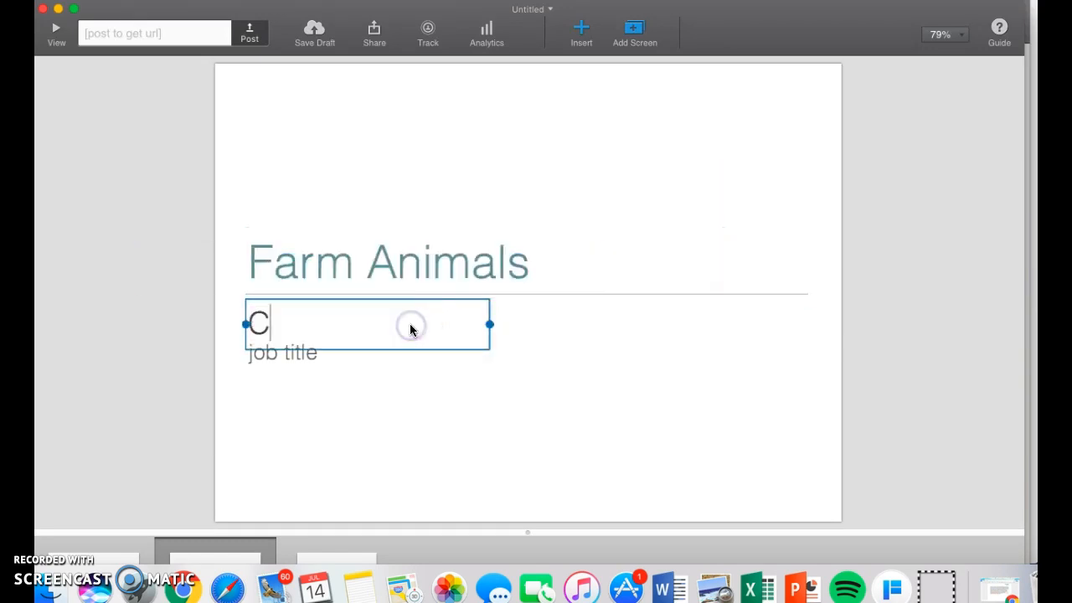
pyautogui.write('arissa Wagner')
pyautogui.click(367, 352)
pyautogui.write('Demonstration')
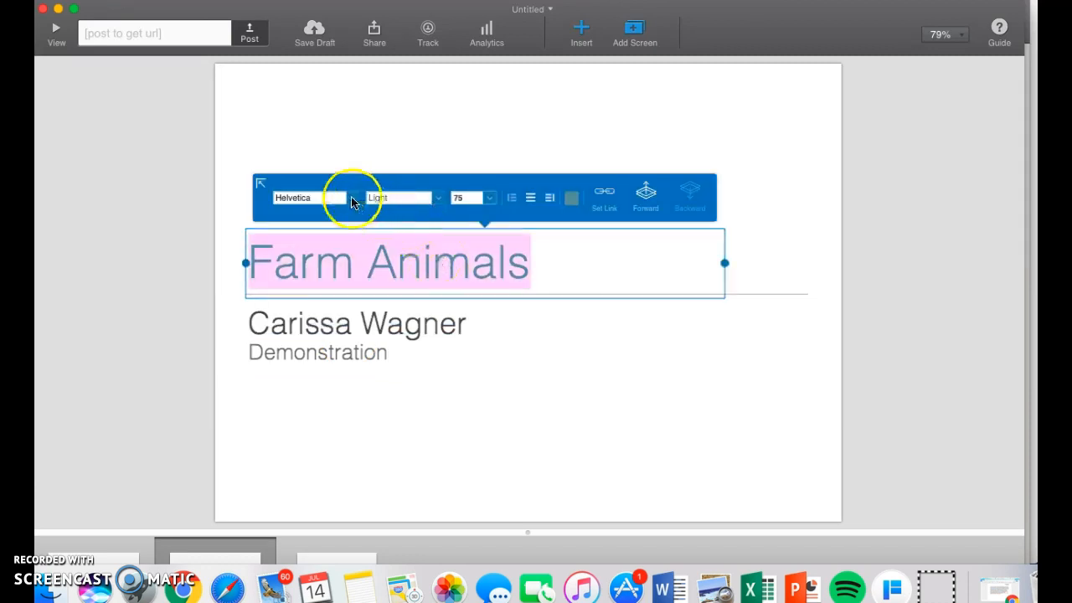
# Restyle the title in the Homestead font at size 72, coloured orange.
pyautogui.click(308, 197)
pyautogui.write('HOMESTEAD')
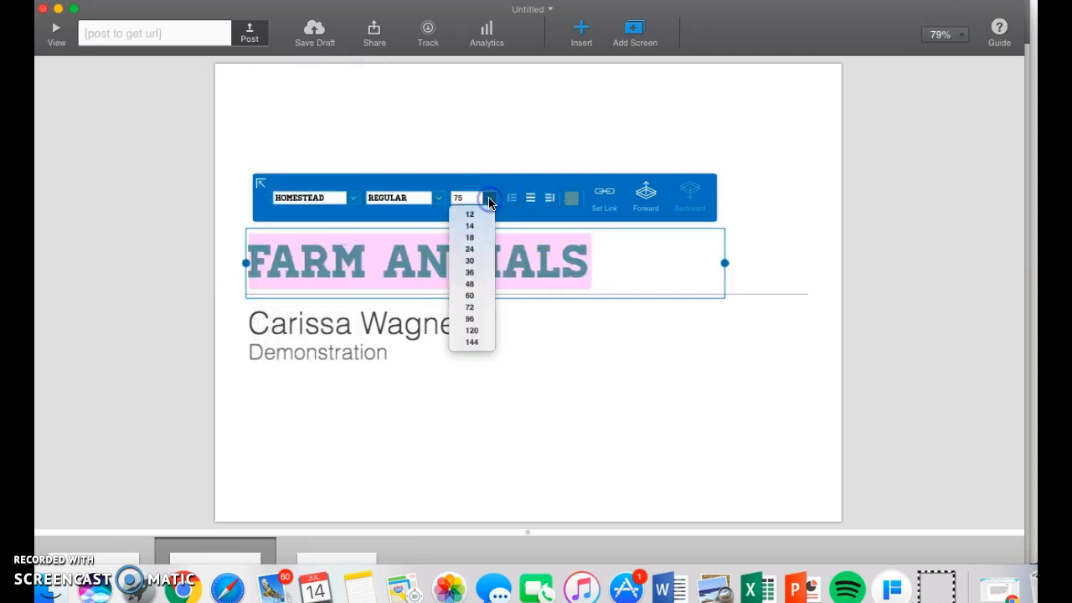
pyautogui.click(469, 318)
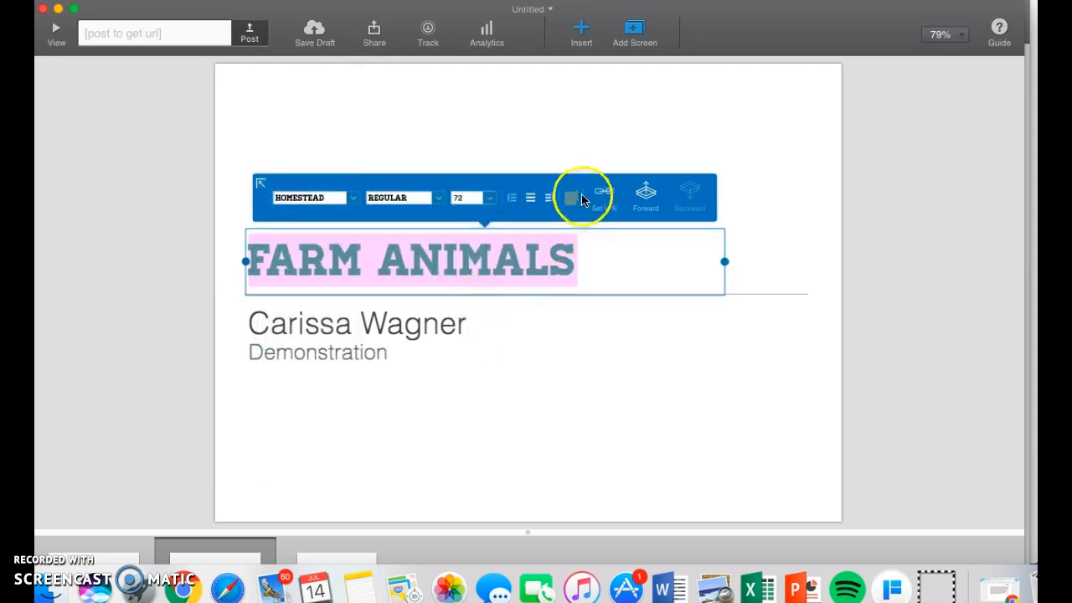
pyautogui.click(572, 198)
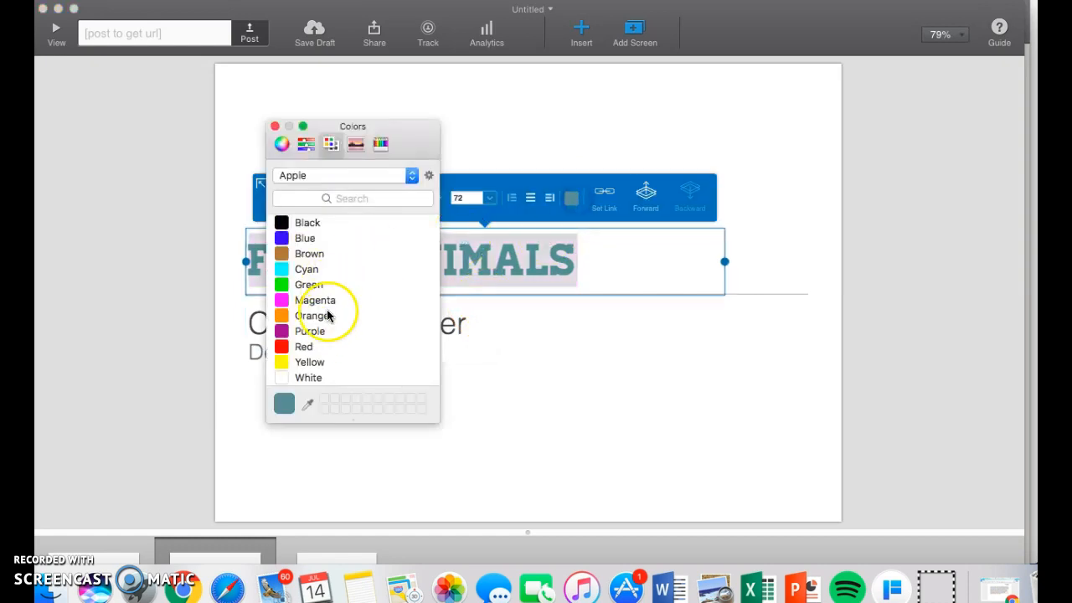
pyautogui.click(315, 314)
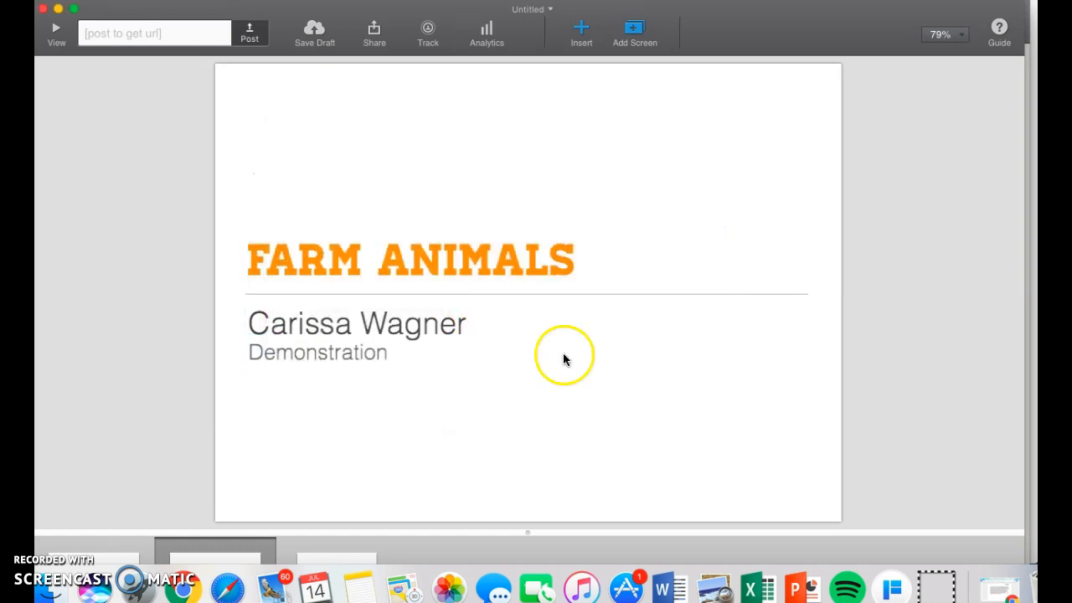
pyautogui.click(579, 34)
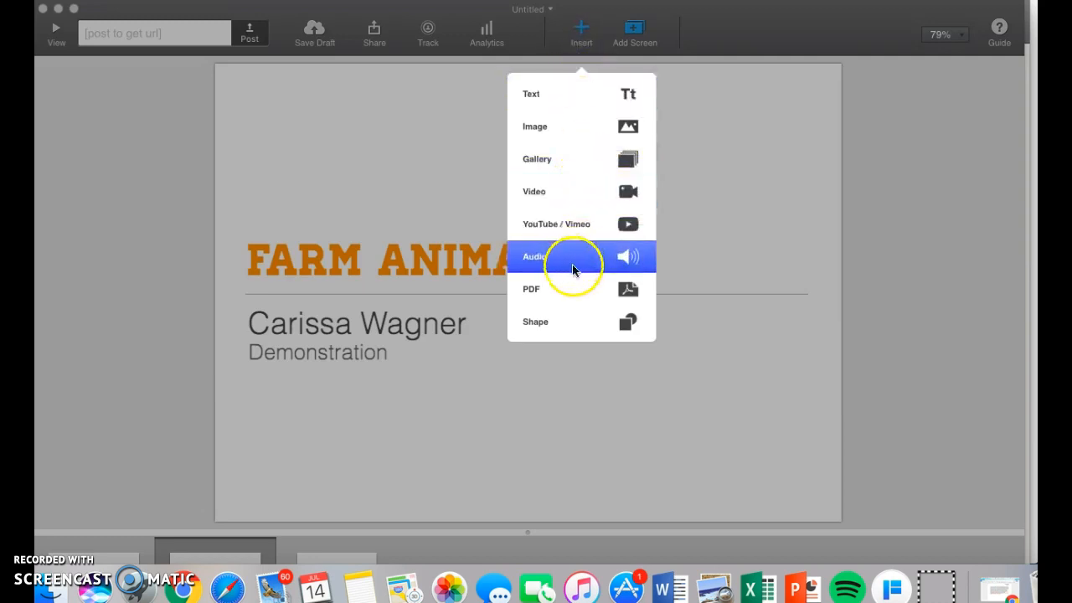
pyautogui.moveTo(623, 70)
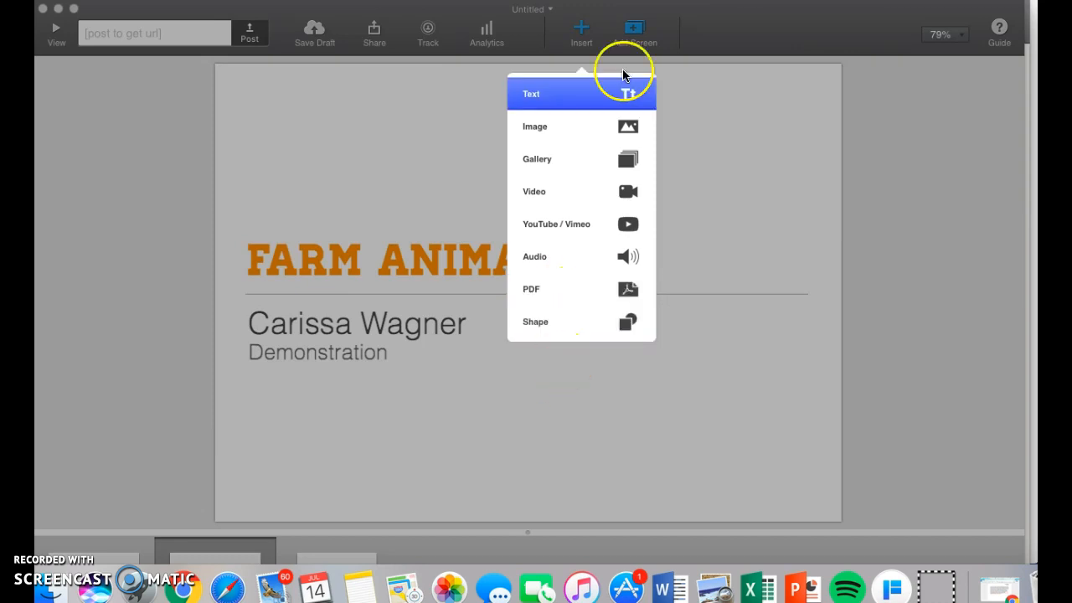
pyautogui.moveTo(616, 127)
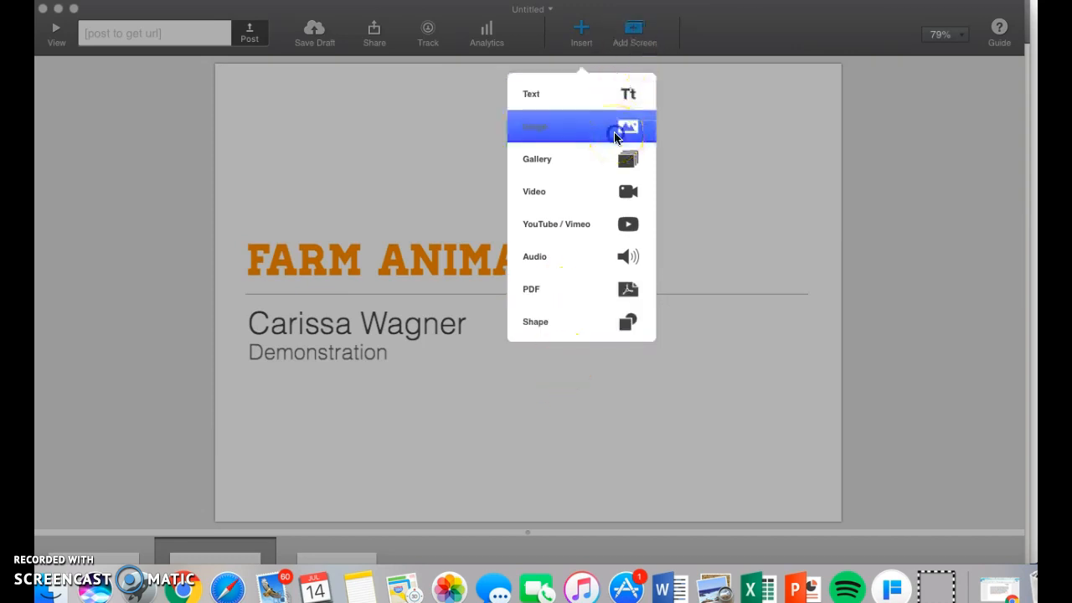
# Insert farm.jpeg and enlarge it in the lower right below the title.
pyautogui.click(581, 127)
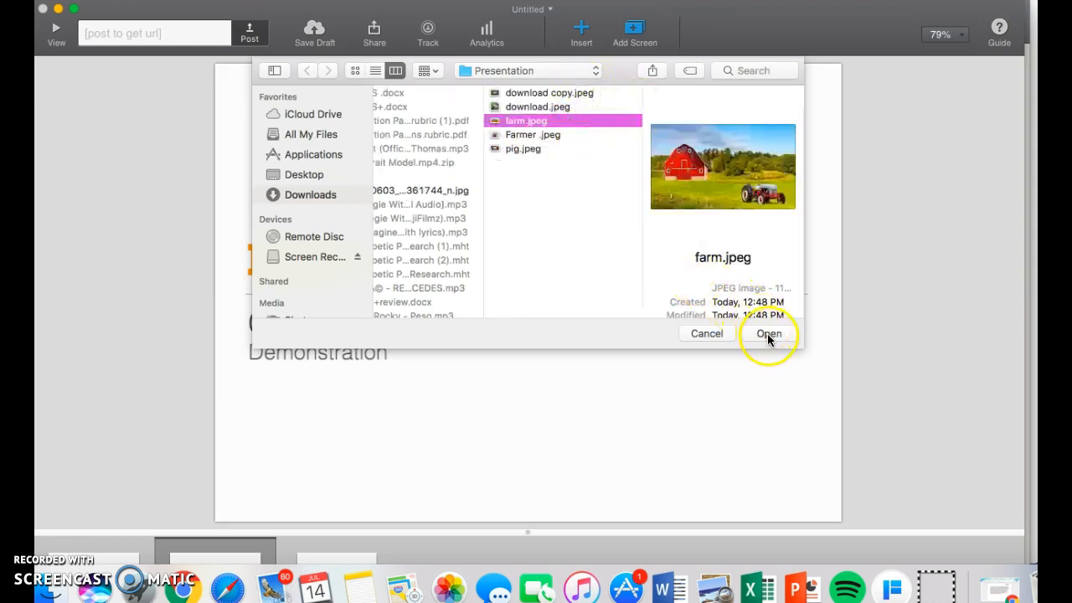
pyautogui.click(767, 333)
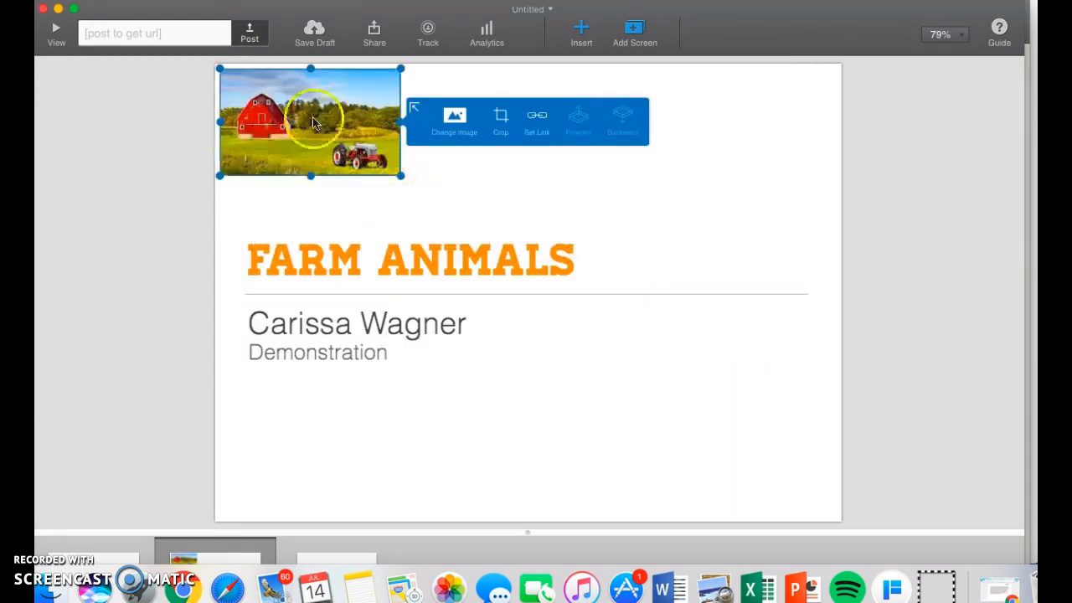
pyautogui.moveTo(310, 121); pyautogui.dragTo(609, 216)
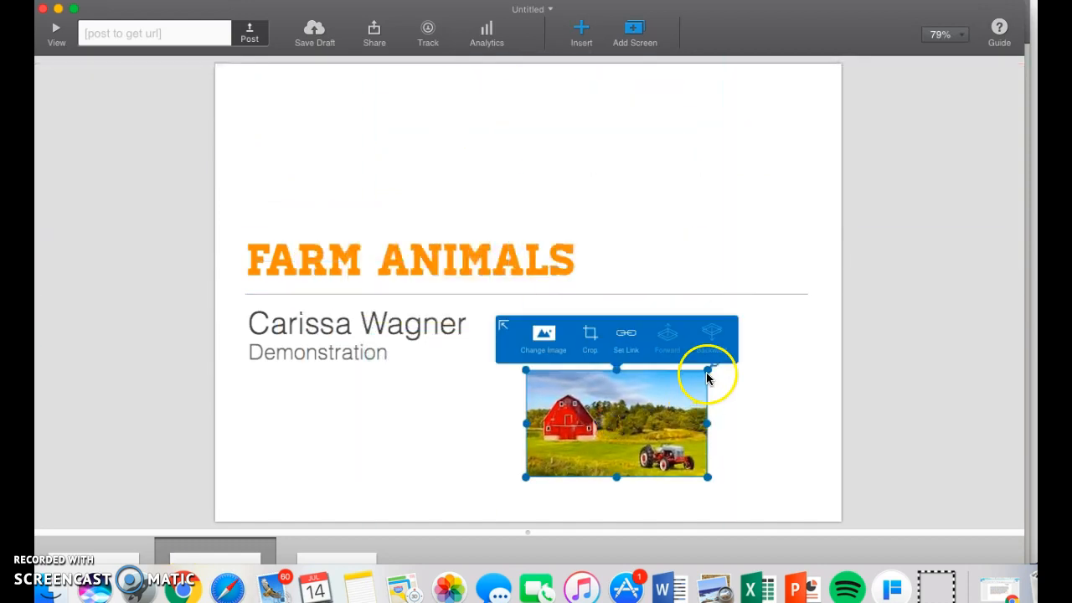
pyautogui.moveTo(706, 372); pyautogui.dragTo(840, 285)
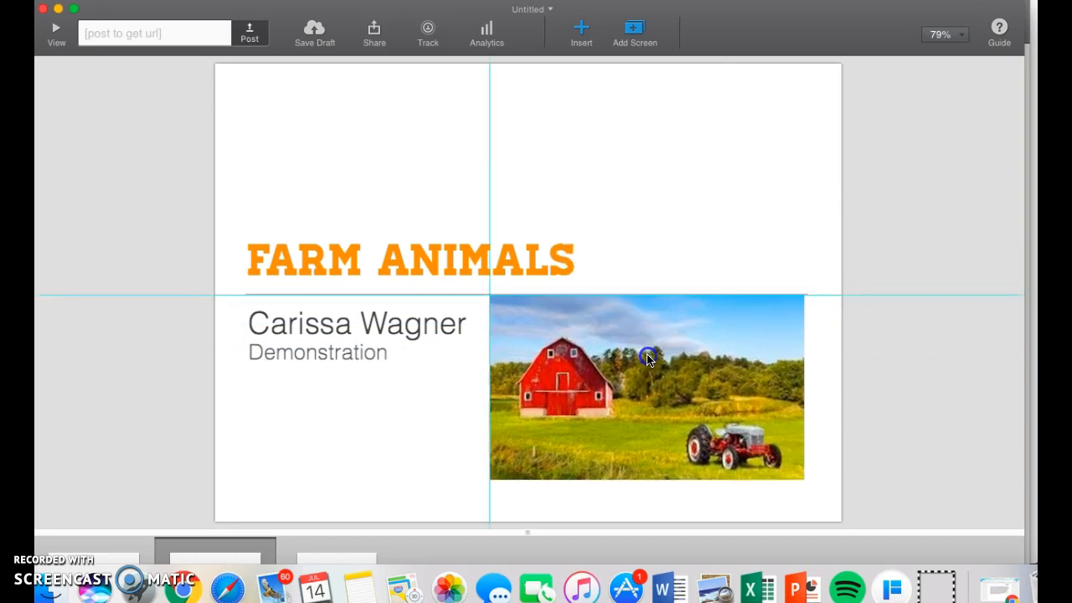
# Insert a square shape and stretch it into a banner spanning the top of the screen.
pyautogui.click(579, 32)
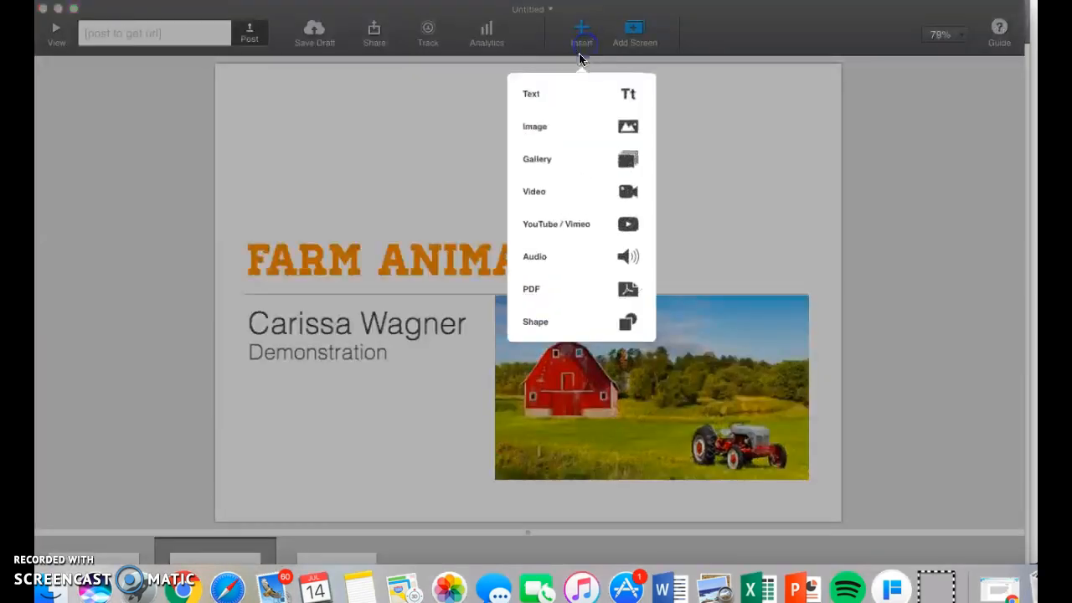
pyautogui.click(535, 321)
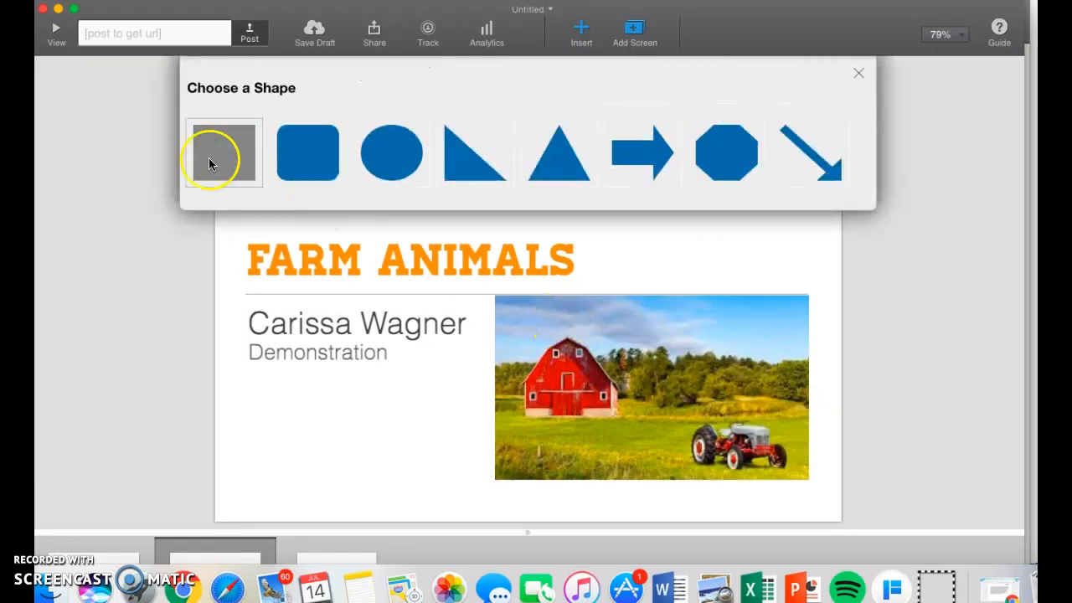
pyautogui.click(306, 153)
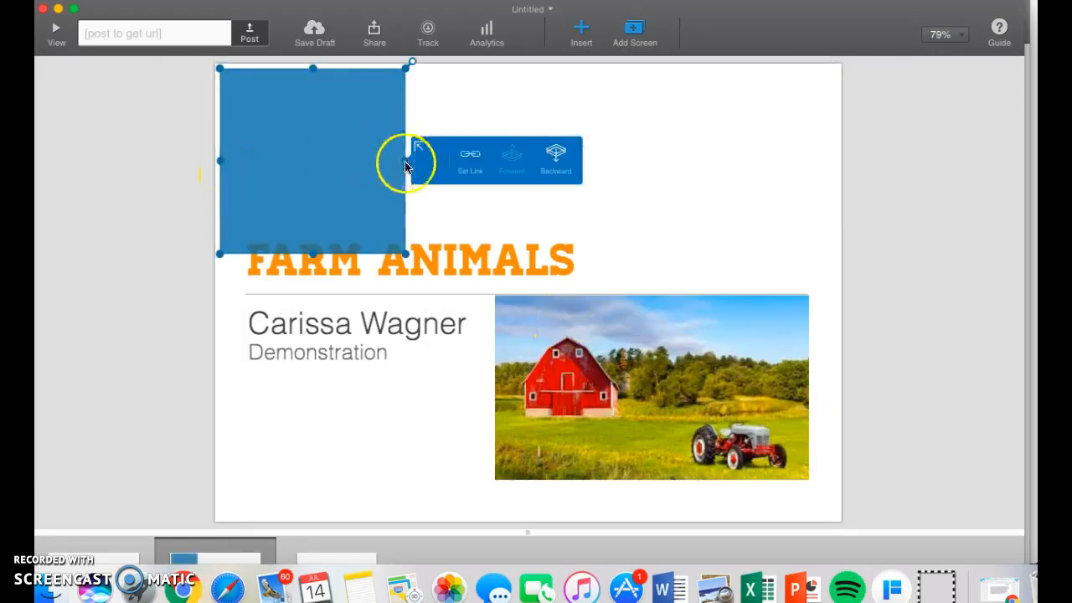
pyautogui.moveTo(405, 161); pyautogui.dragTo(823, 184)
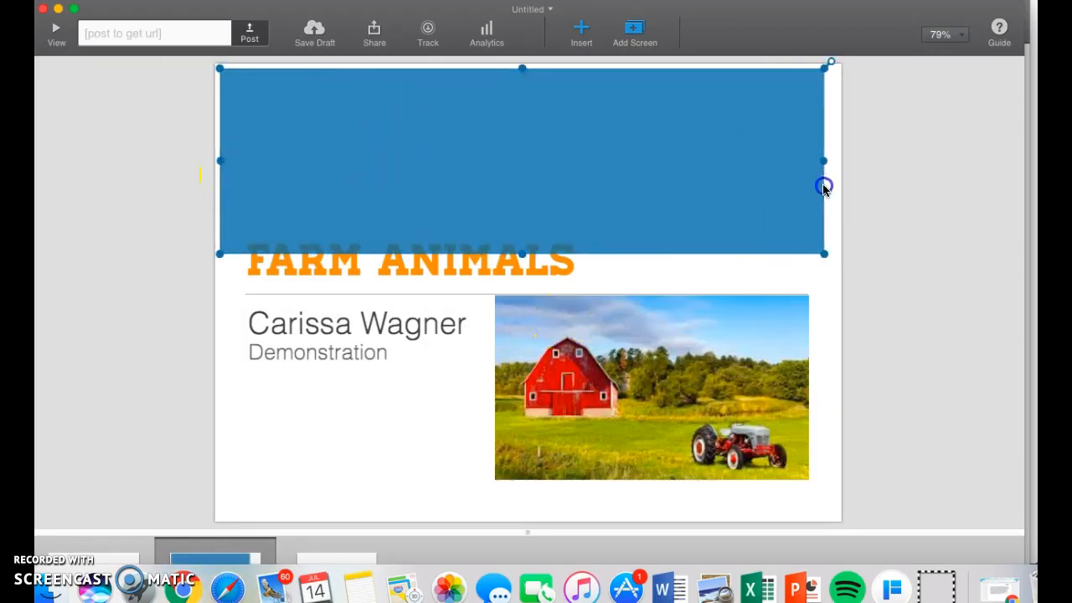
pyautogui.moveTo(521, 253); pyautogui.dragTo(527, 167)
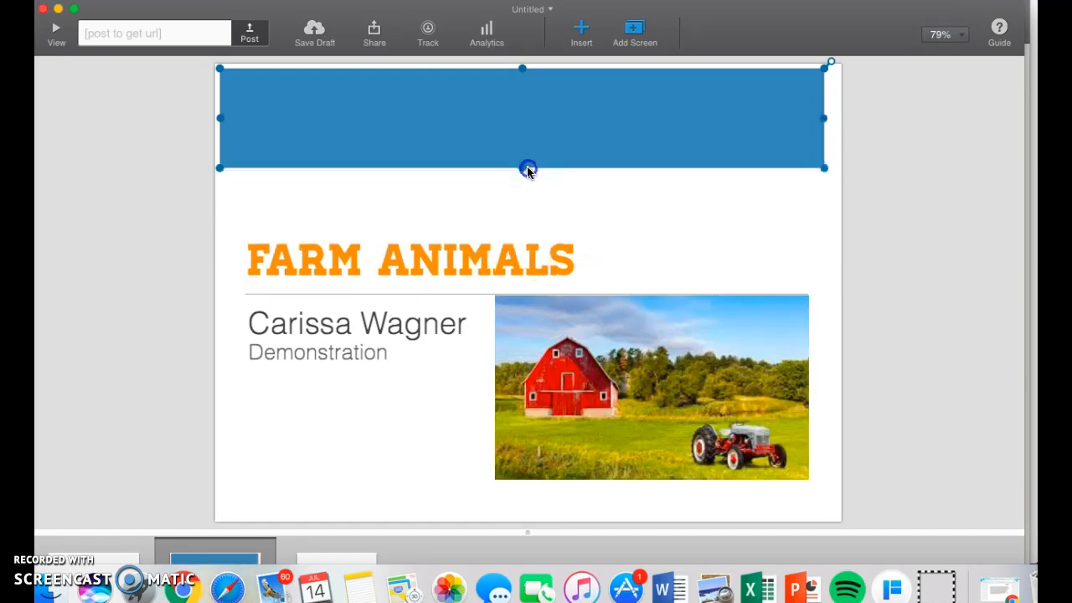
# Reposition the author text beneath the banner.
pyautogui.click(410, 259)
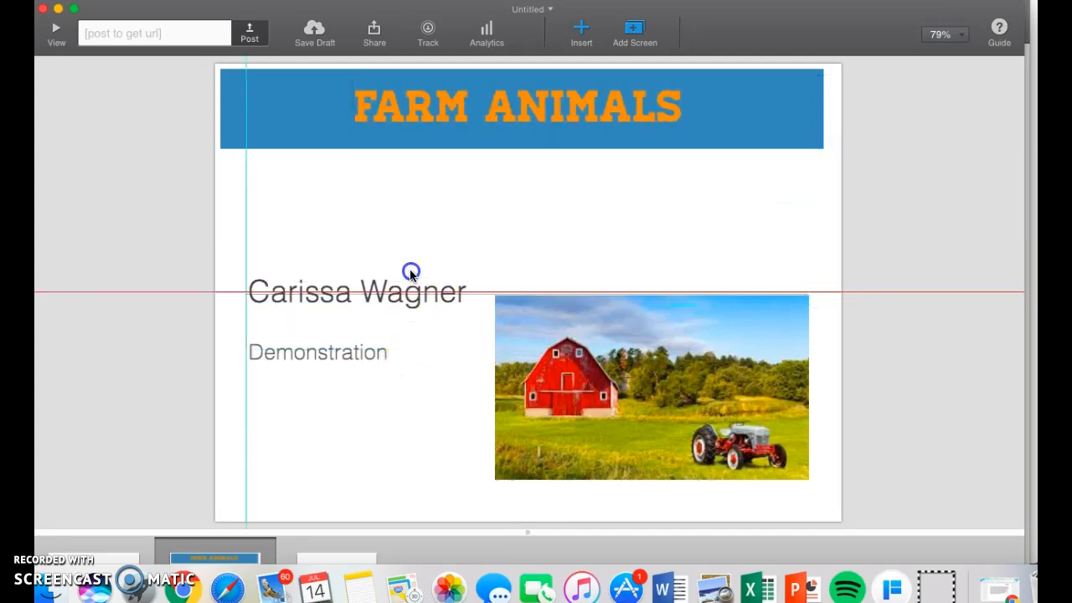
pyautogui.click(318, 351)
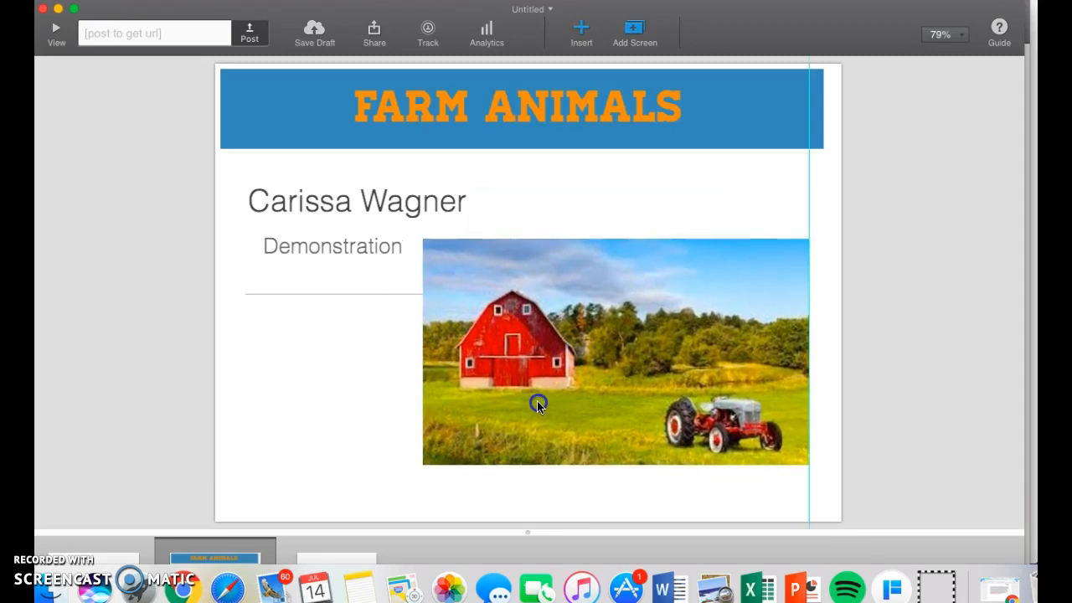
# Add a new blank screen after the finished title screen.
pyautogui.click(538, 402)
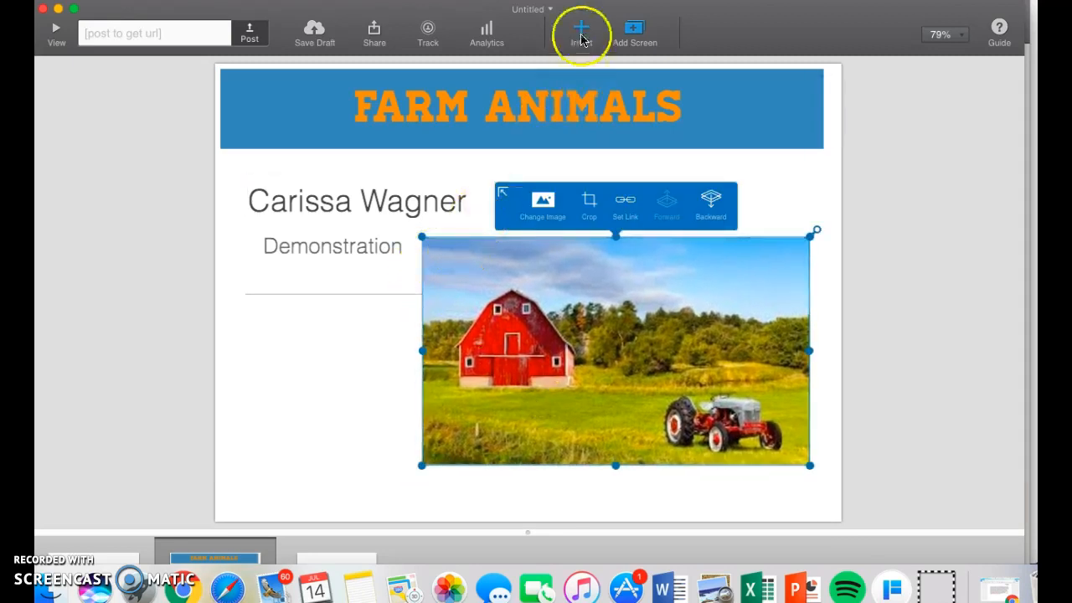
pyautogui.click(579, 27)
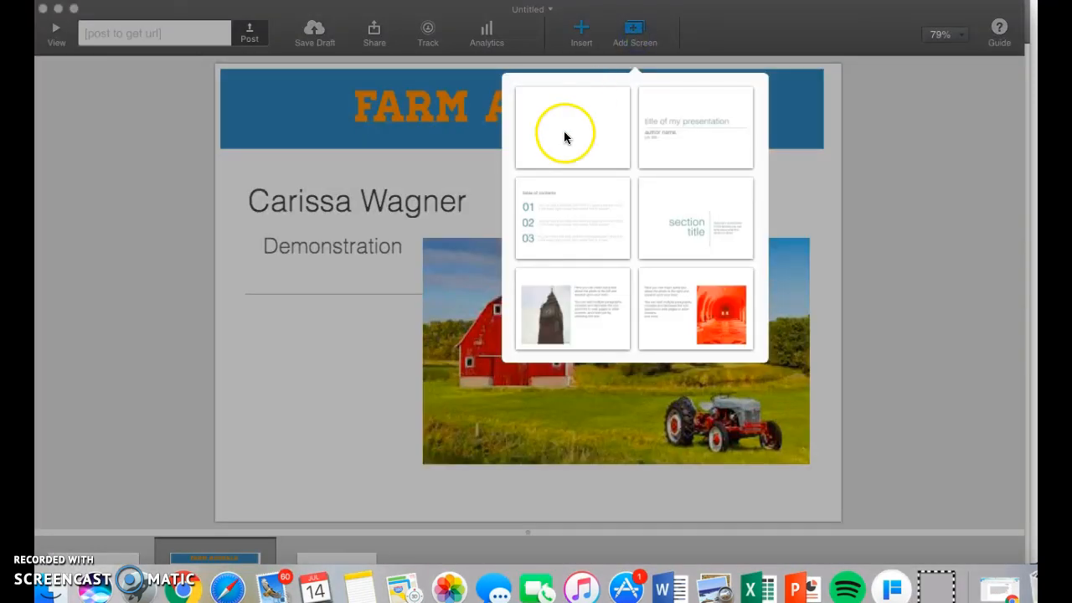
pyautogui.click(572, 127)
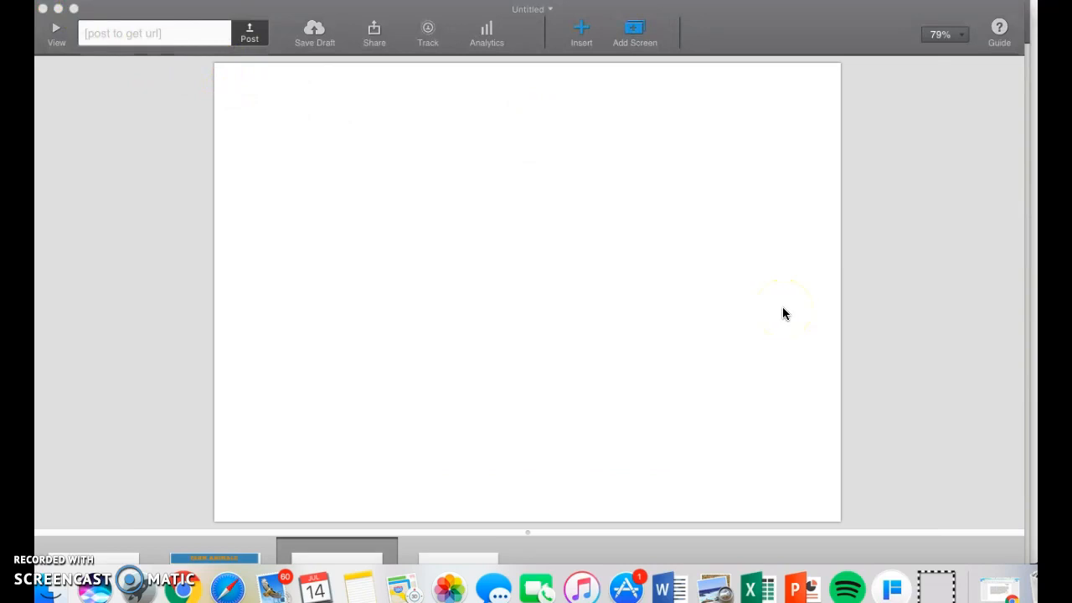
pyautogui.click(693, 170)
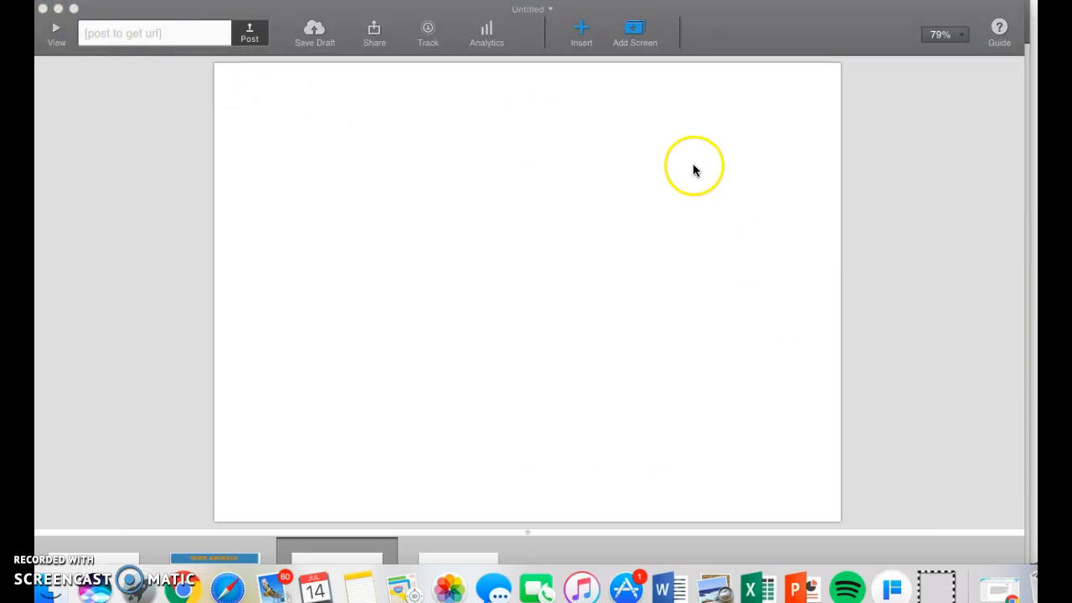
# Insert the cow photo download.jpeg onto the new screen.
pyautogui.click(581, 27)
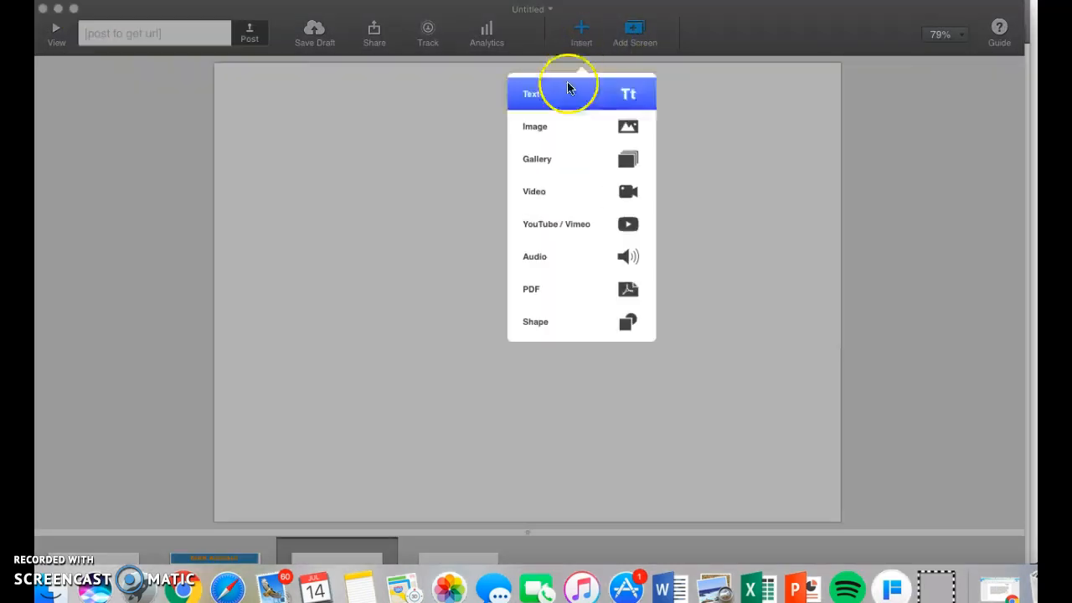
pyautogui.click(535, 126)
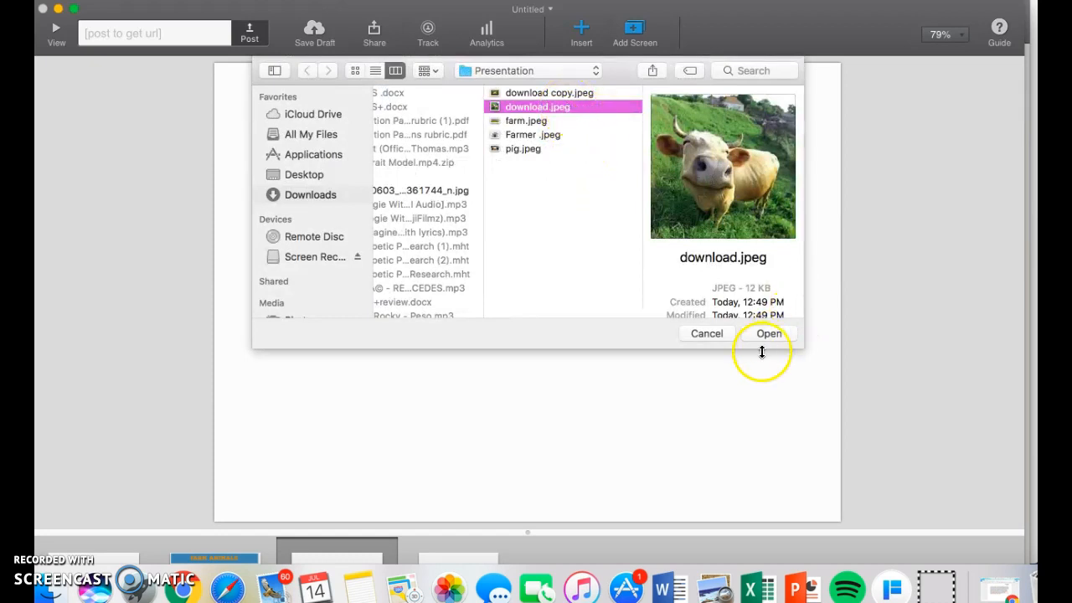
pyautogui.click(767, 333)
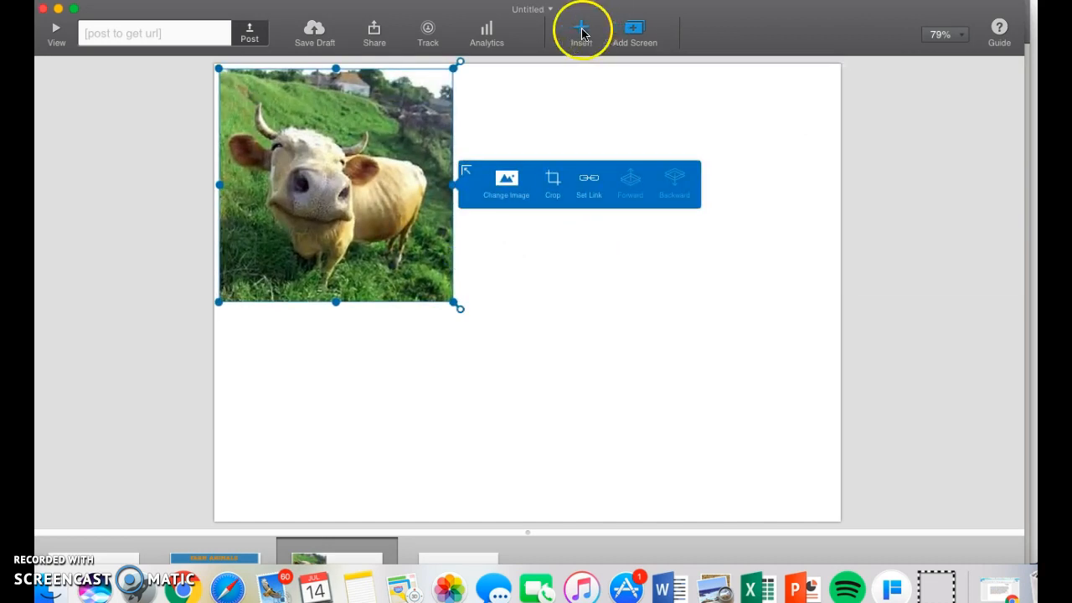
# Add a text box beside the photo reading 'COW'.
pyautogui.click(579, 30)
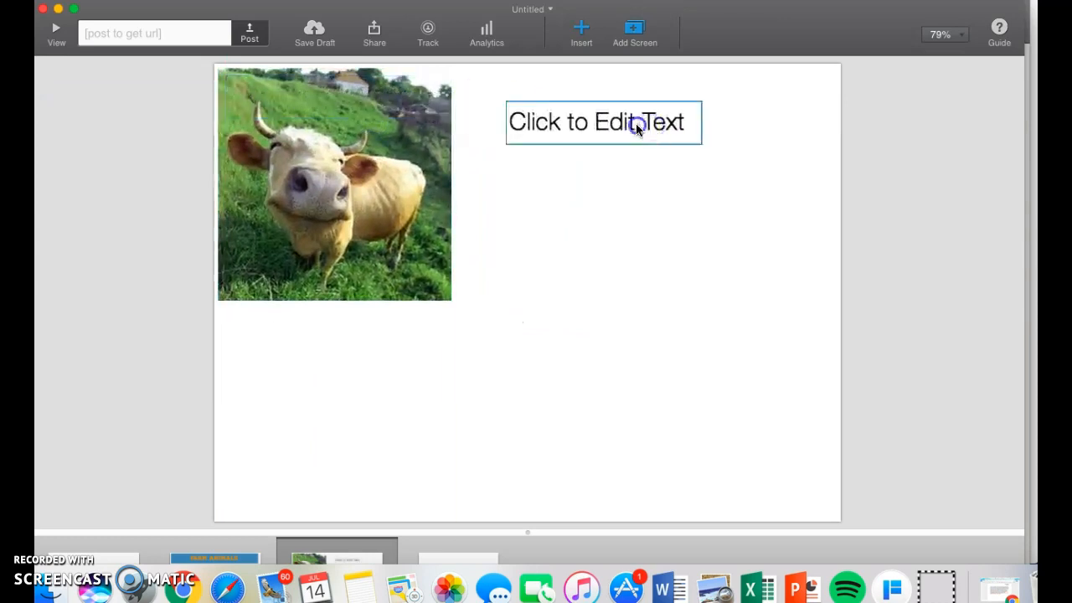
pyautogui.write('CO')
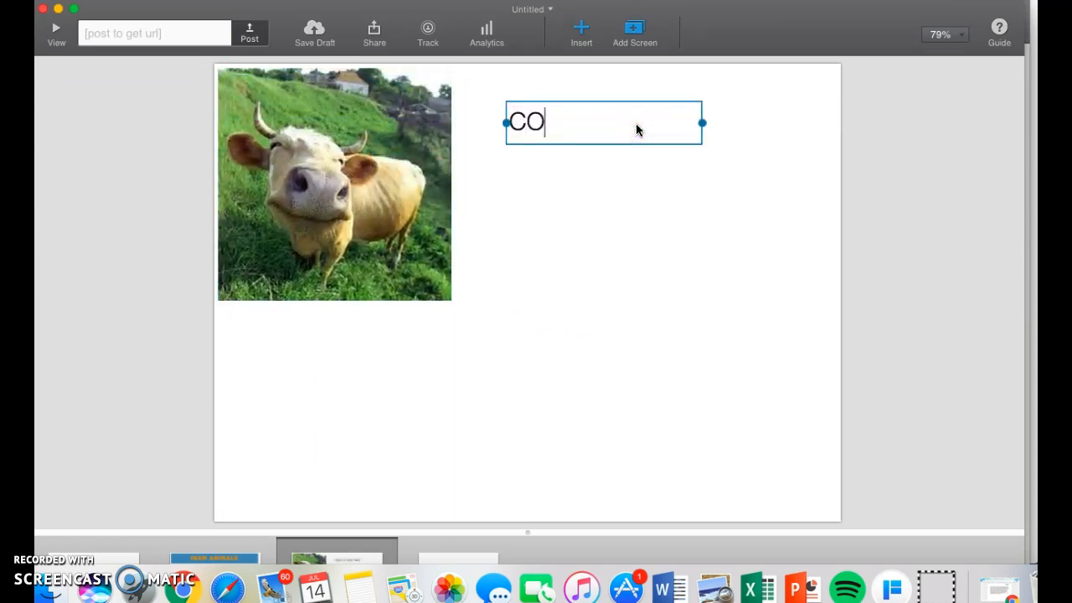
pyautogui.write('W')
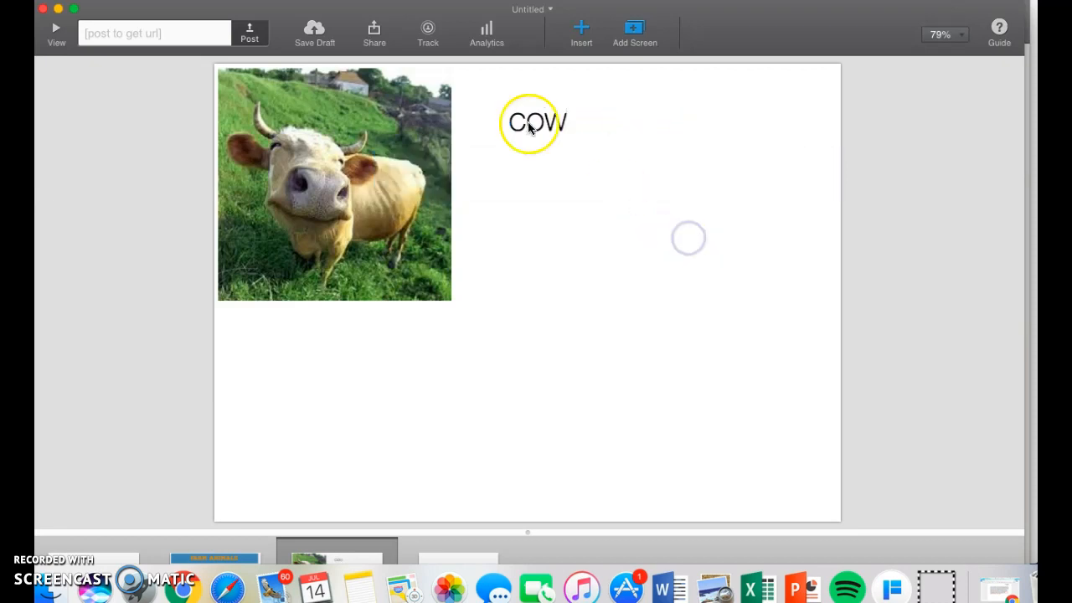
# Insert a circle to the right of COW and colour it red.
pyautogui.click(579, 30)
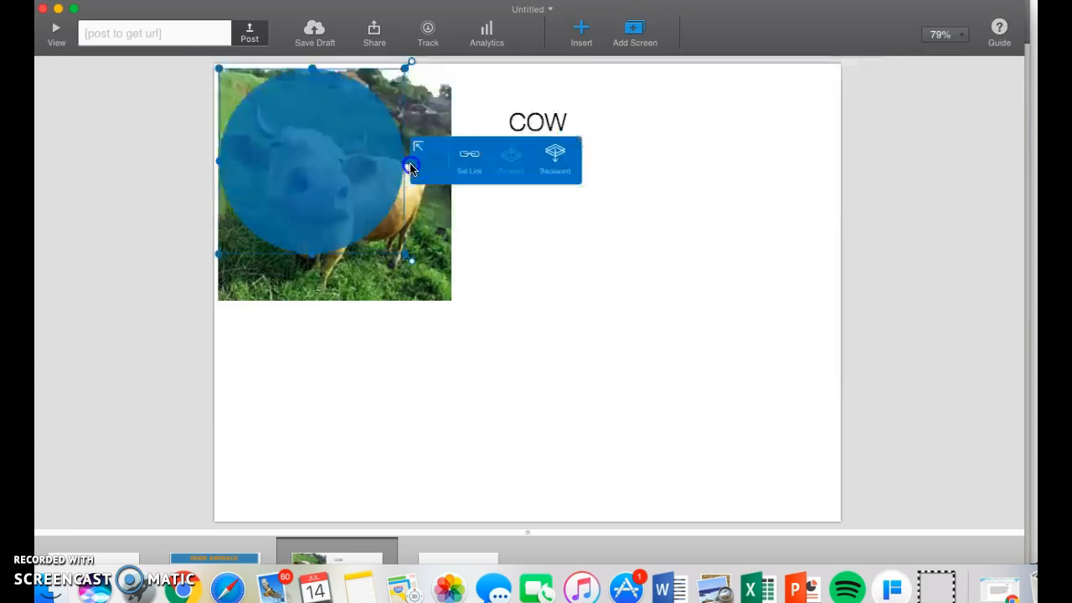
pyautogui.moveTo(410, 167); pyautogui.dragTo(640, 214)
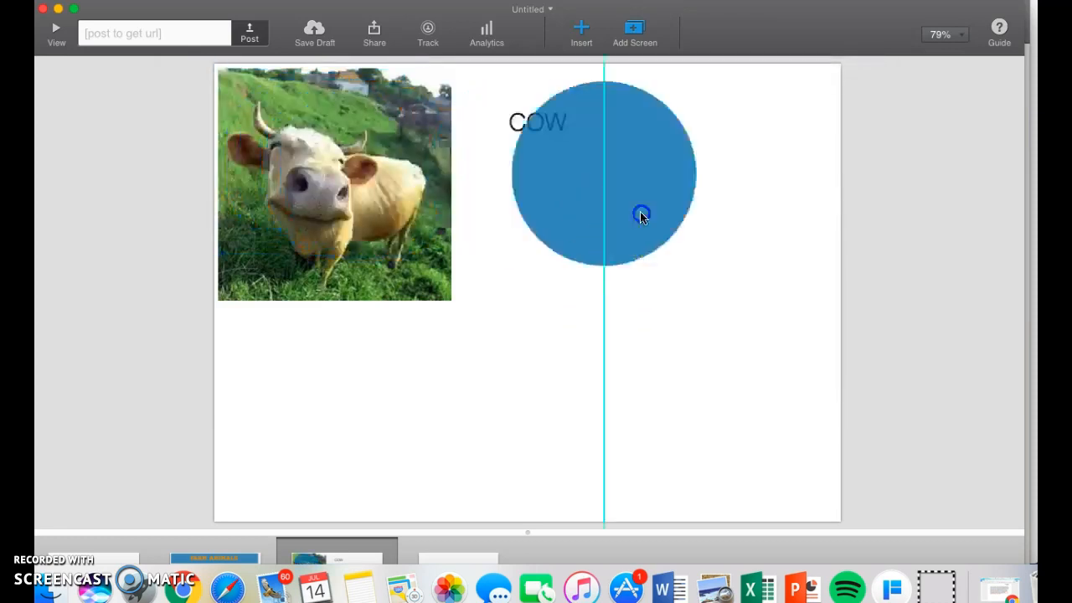
pyautogui.rightClick(639, 215)
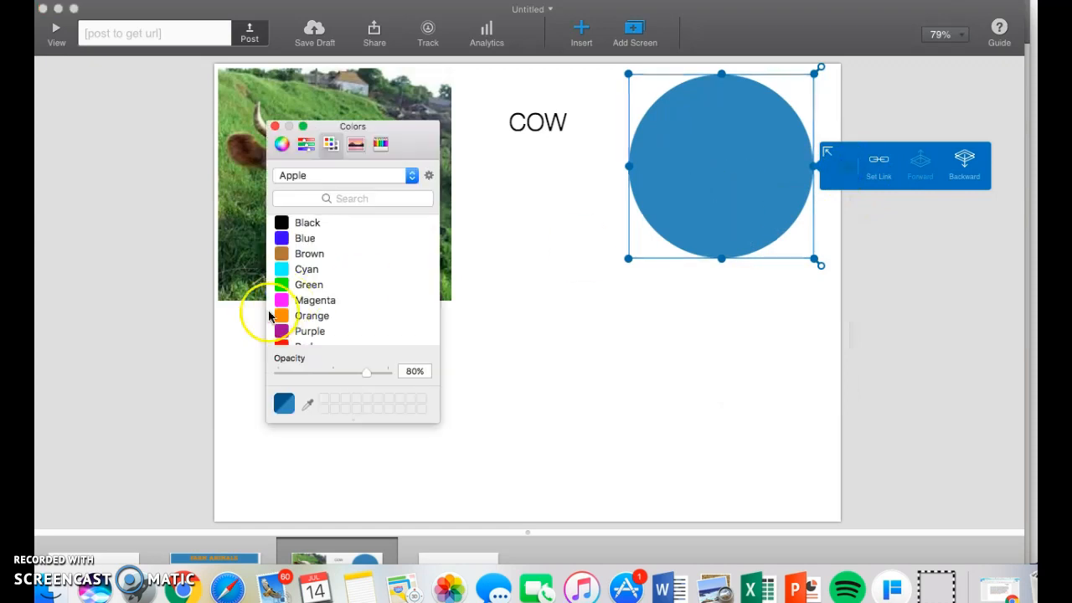
pyautogui.click(305, 313)
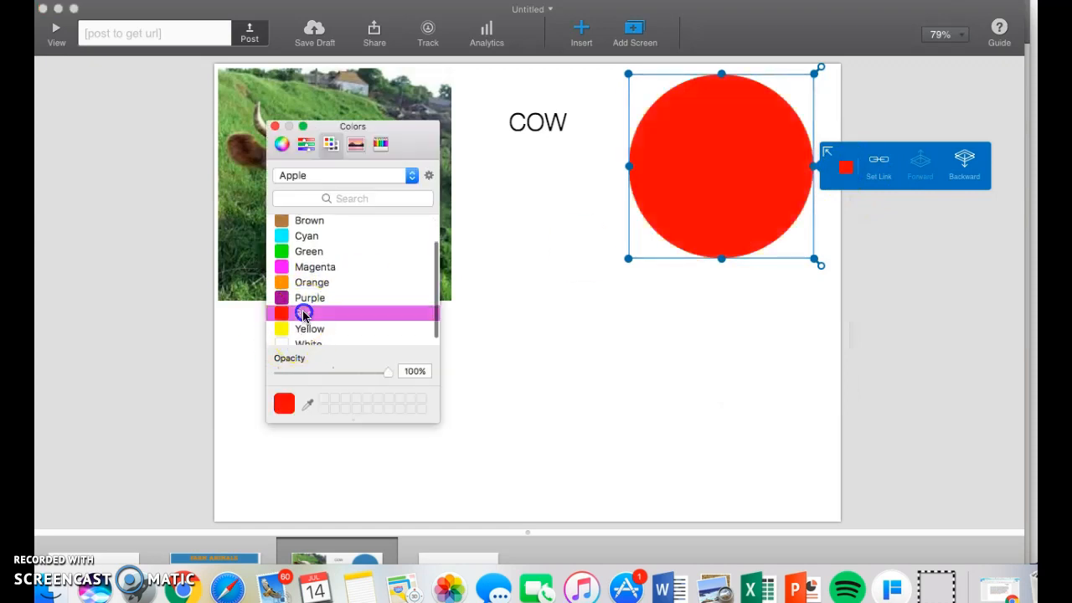
pyautogui.click(536, 122)
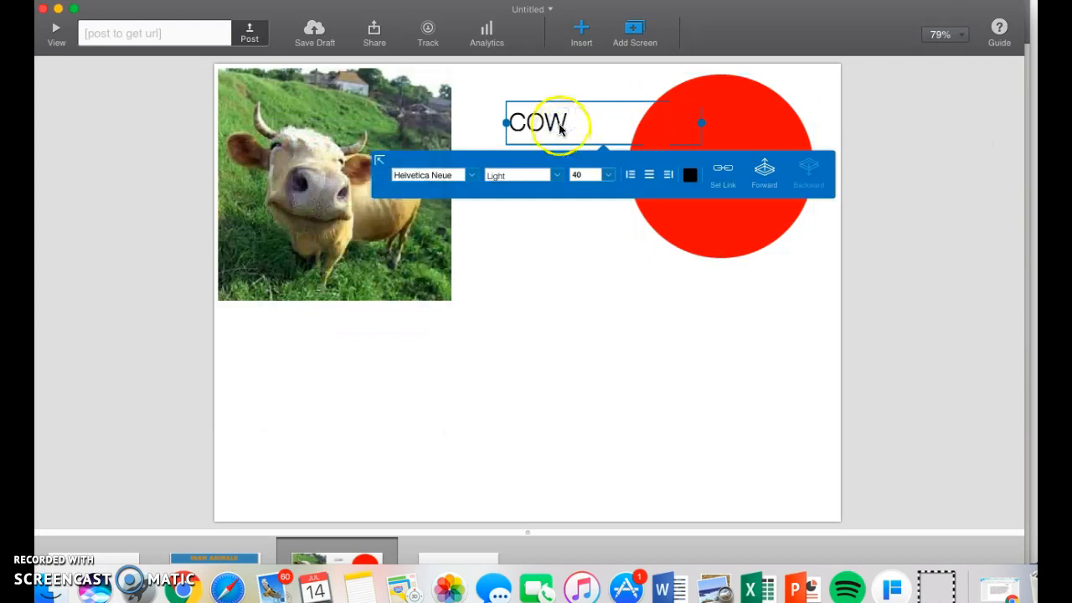
# Move the COW label onto the red circle.
pyautogui.click(750, 176)
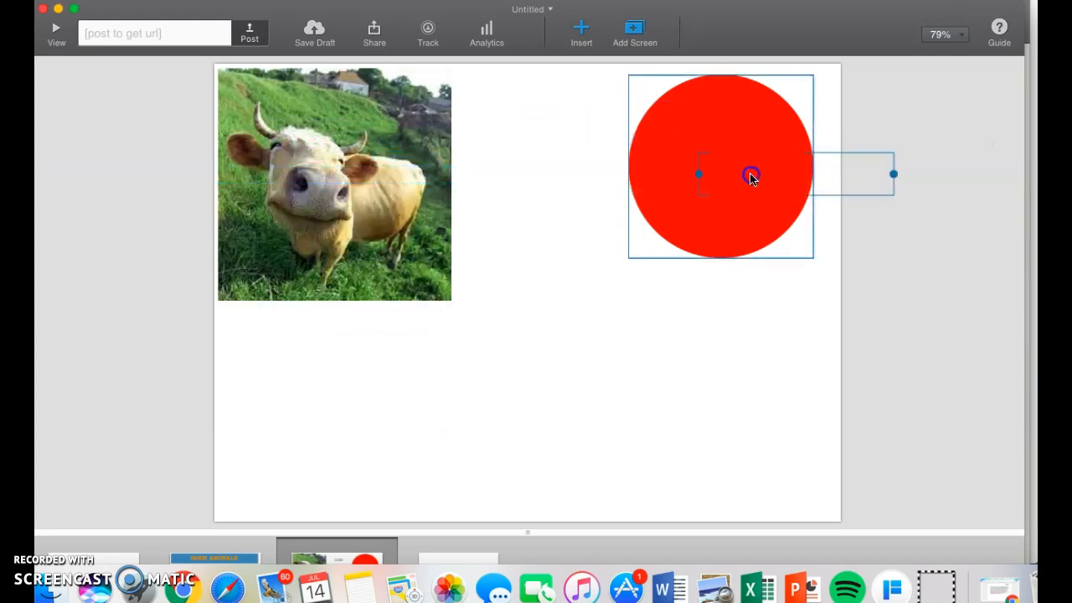
pyautogui.doubleClick(750, 174)
pyautogui.write('COW')
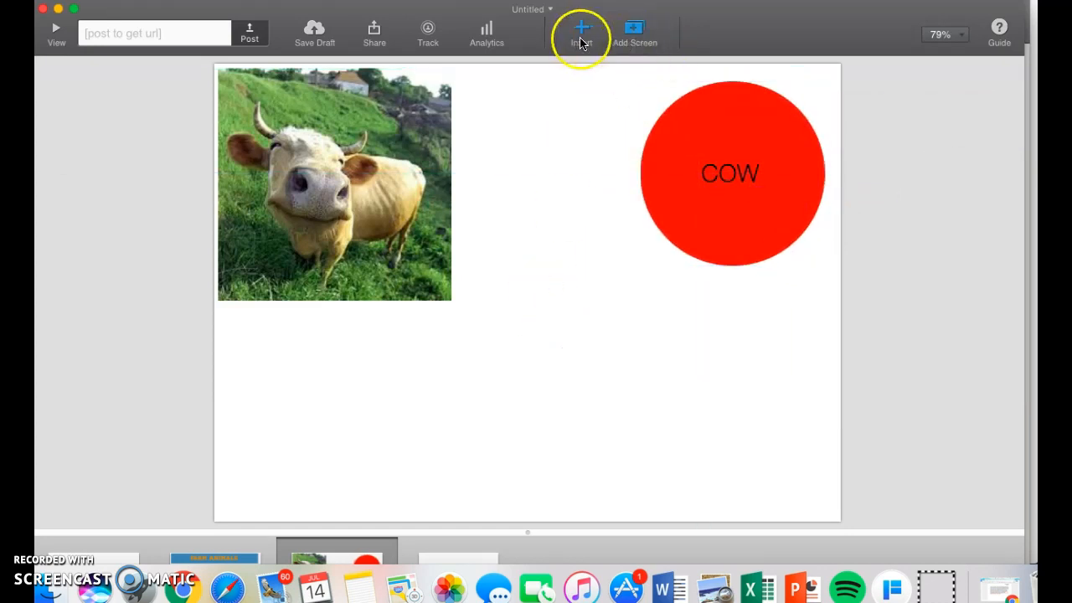
# Insert the YouTube cow video and place it at the bottom right.
pyautogui.click(579, 34)
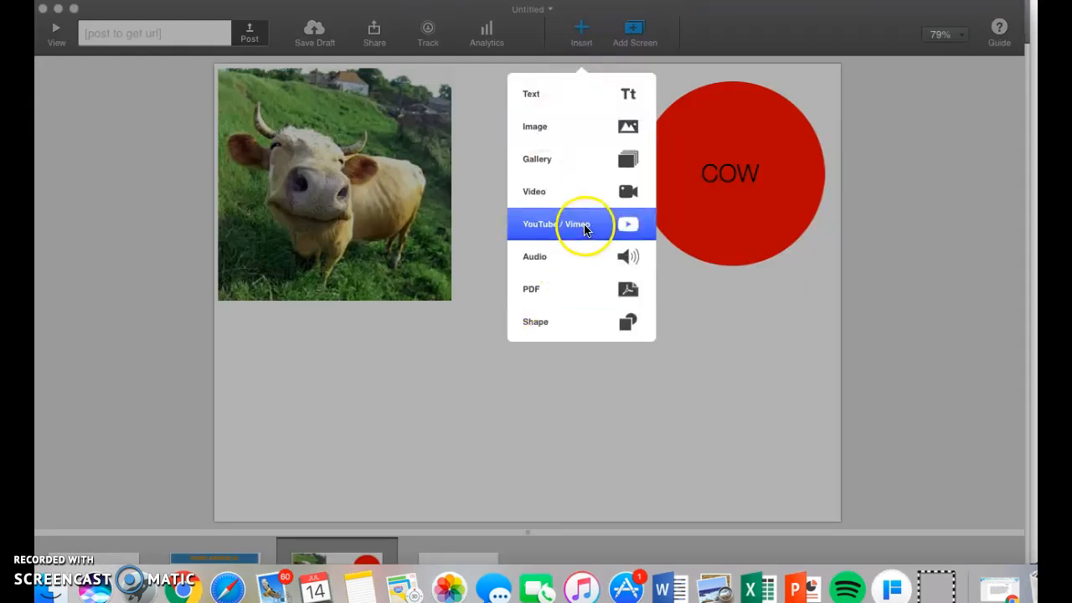
pyautogui.click(581, 224)
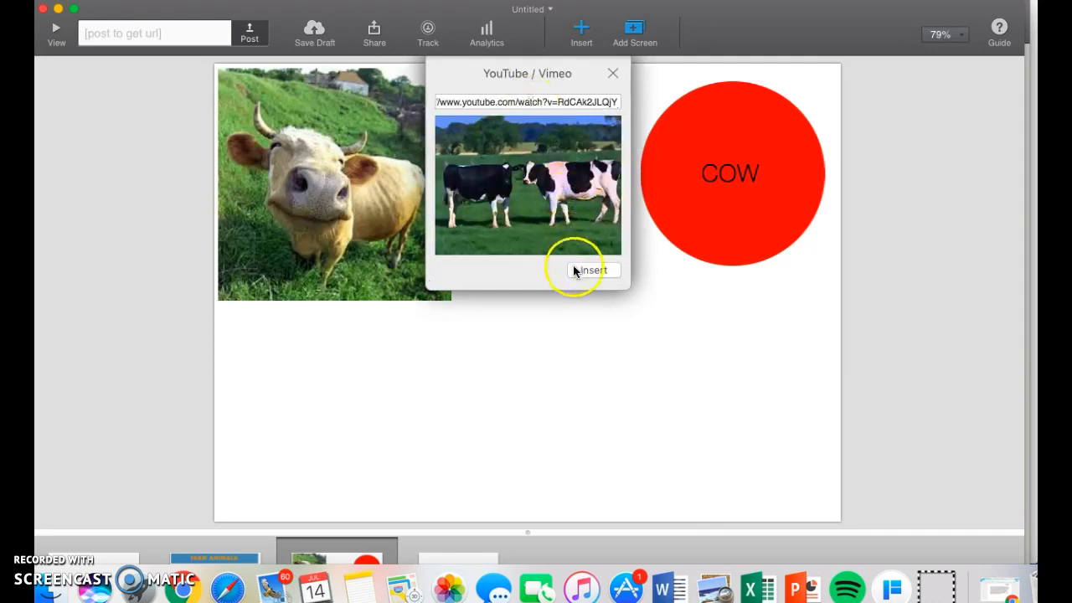
pyautogui.click(593, 269)
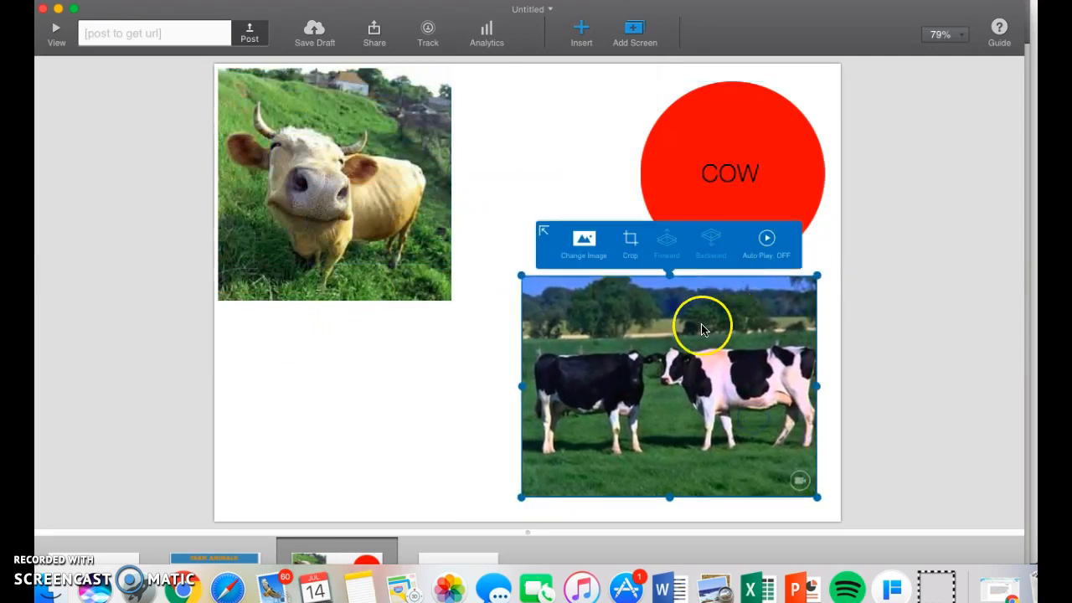
pyautogui.click(334, 392)
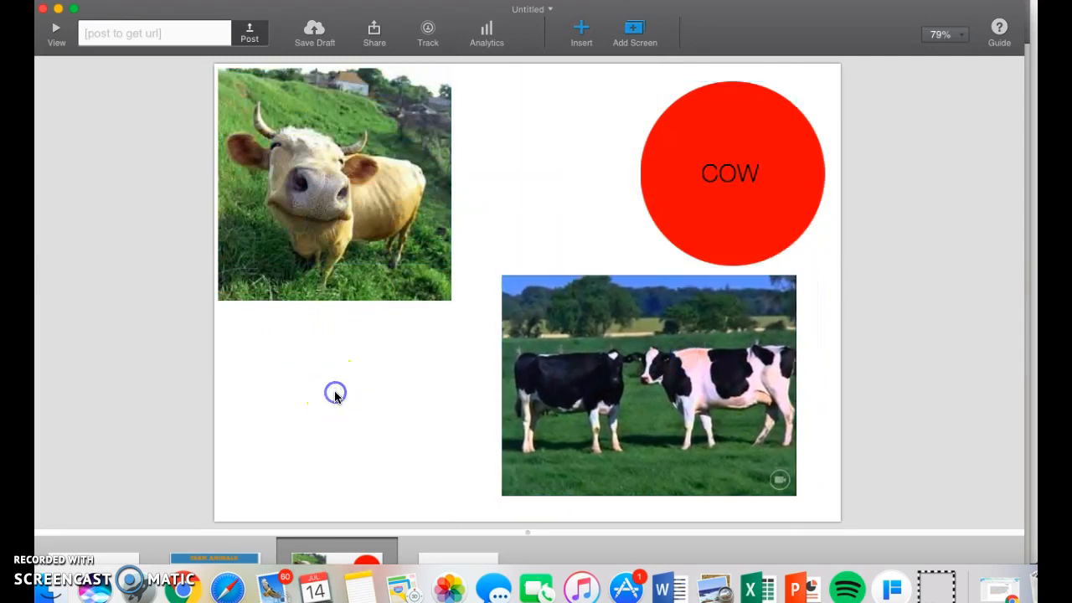
pyautogui.moveTo(402, 238)
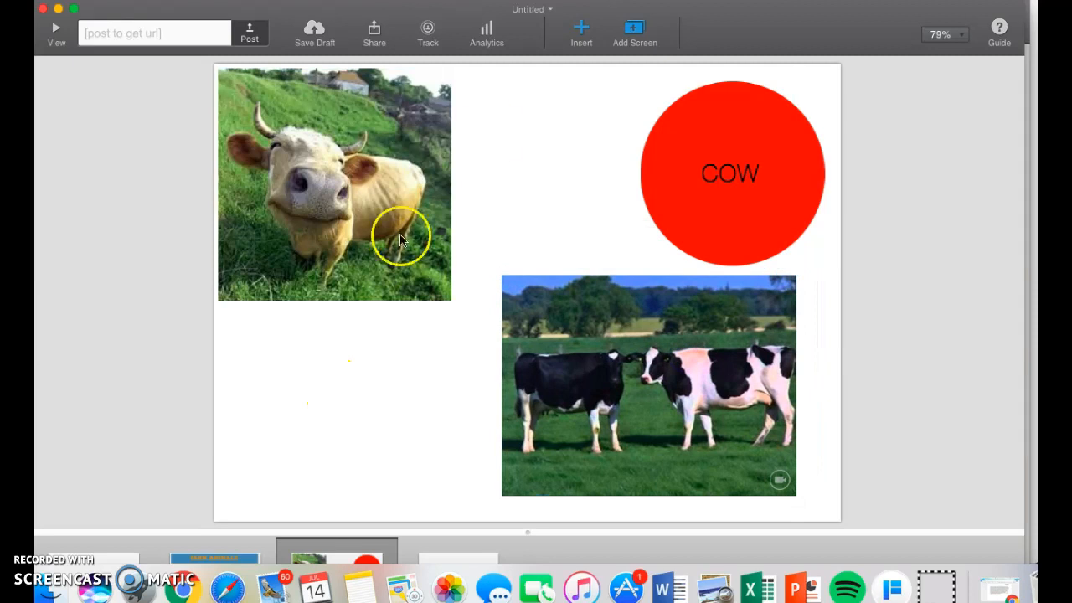
# Add a text box below the cow photo reading 'What sound does a cow make?'.
pyautogui.click(580, 30)
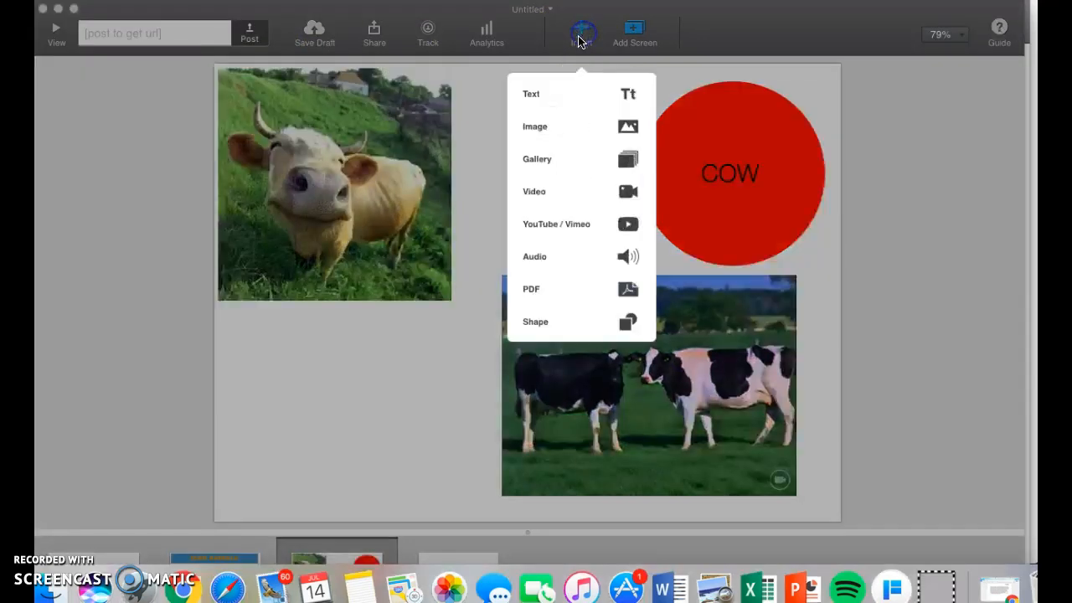
pyautogui.click(530, 94)
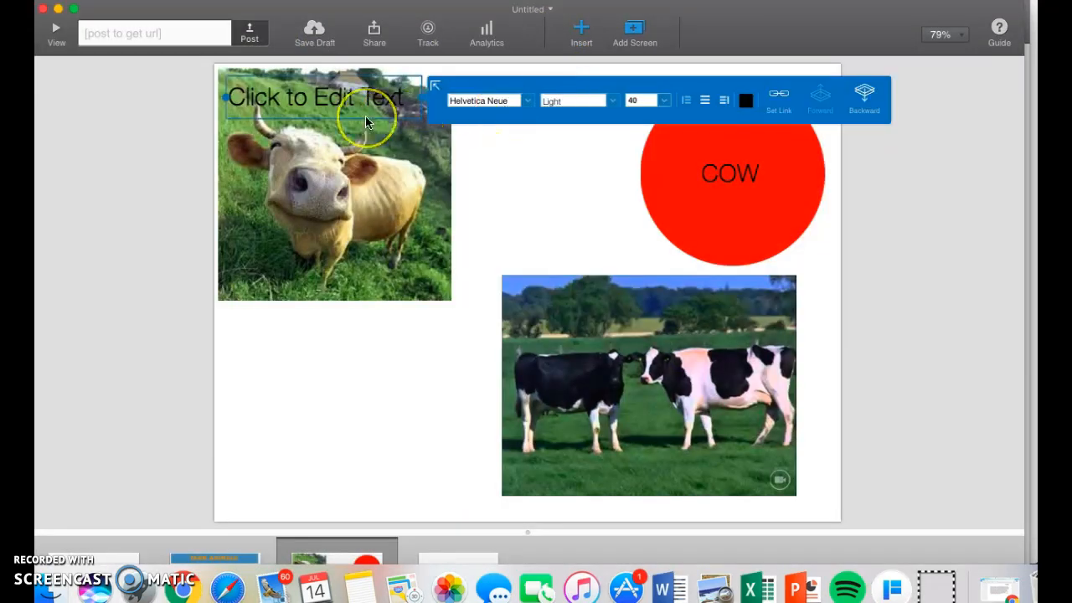
pyautogui.write('What sound does a')
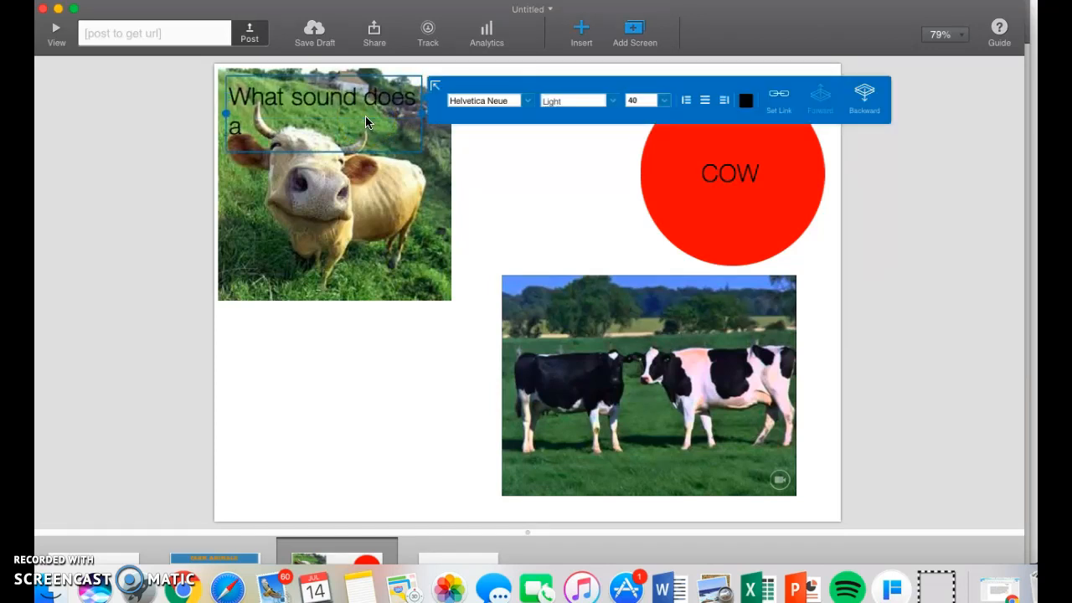
pyautogui.write('cow make?')
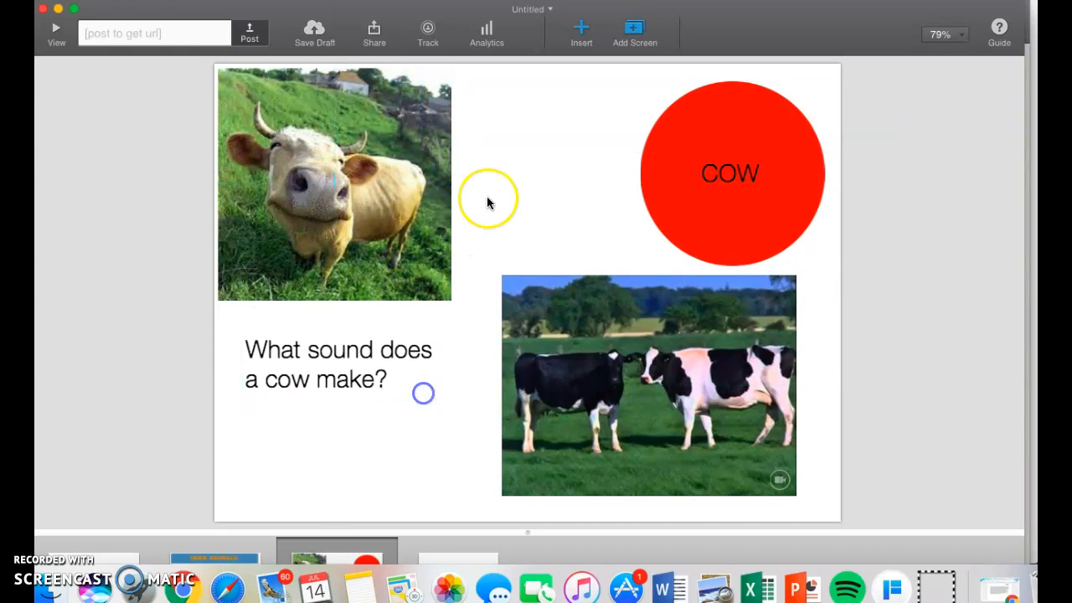
pyautogui.click(579, 32)
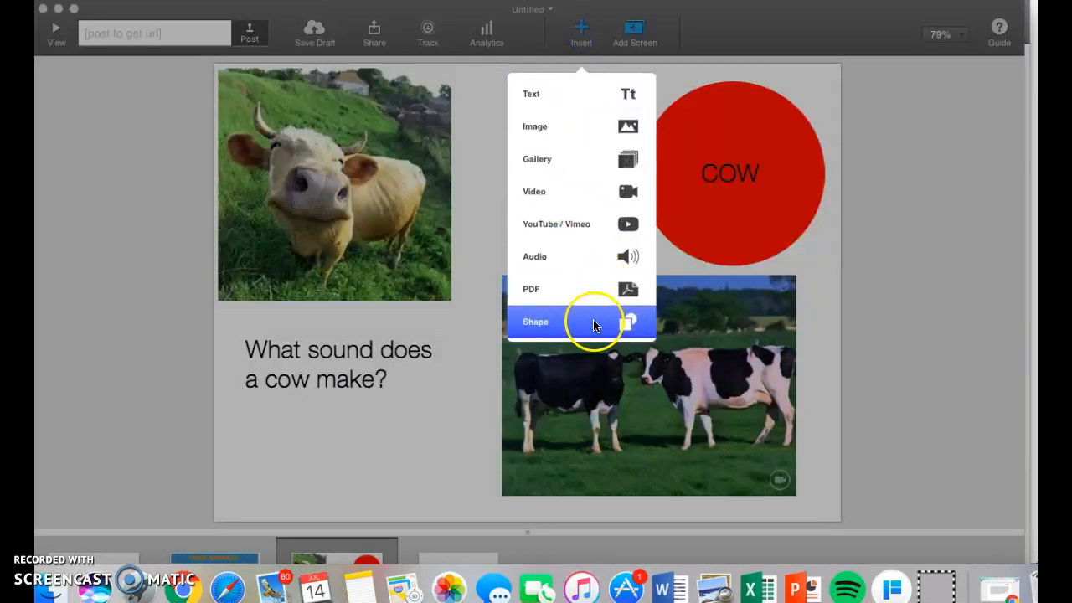
# Insert a blue arrow shape, move it below the cow question, and deselect it.
pyautogui.click(536, 321)
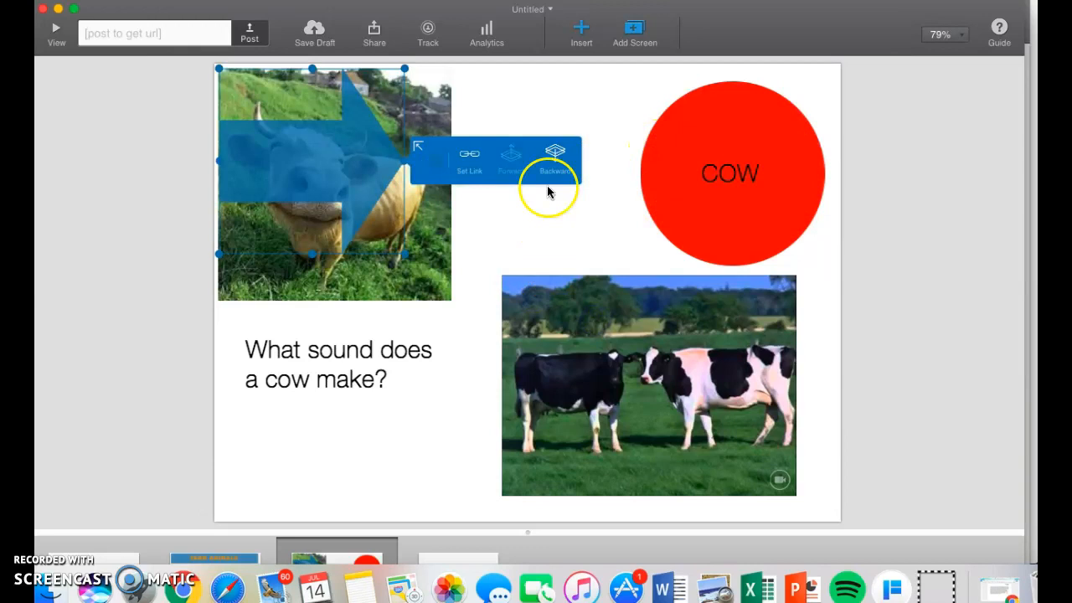
pyautogui.moveTo(335, 184); pyautogui.dragTo(335, 419)
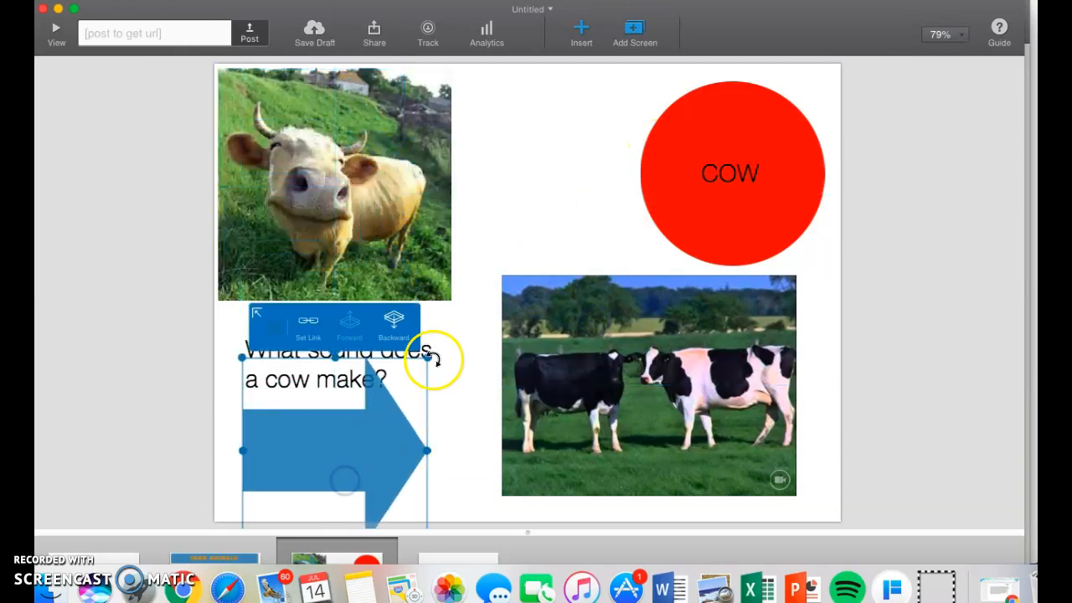
pyautogui.click(355, 448)
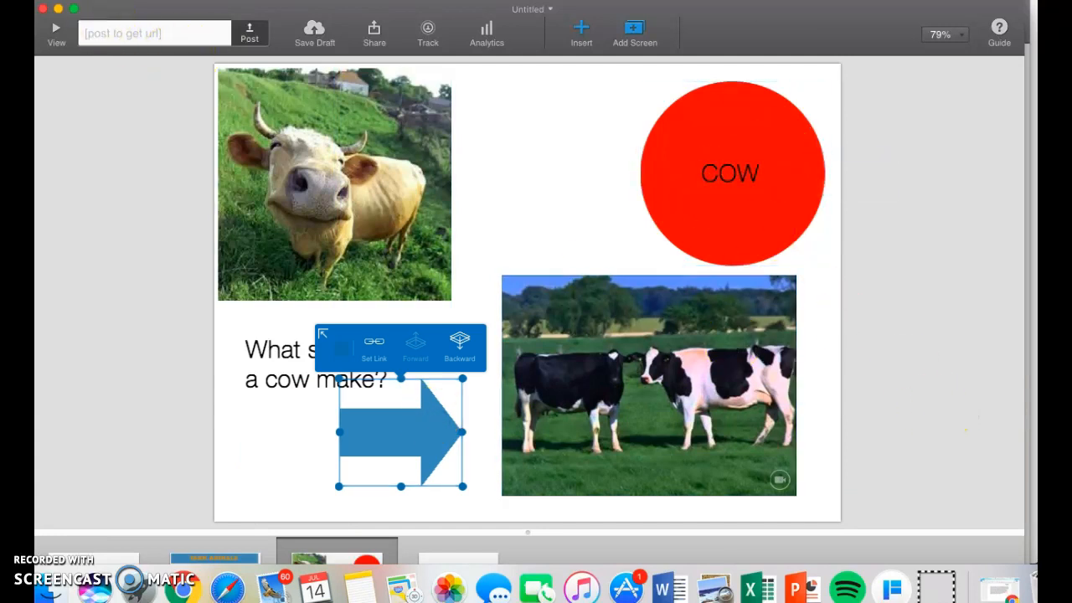
pyautogui.click(633, 30)
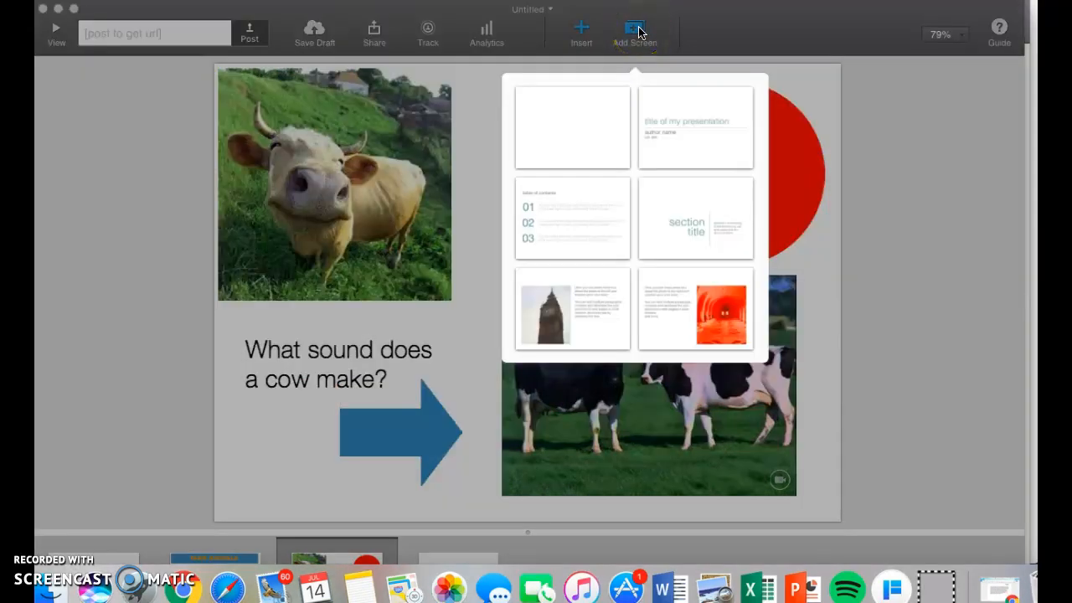
# Add a new blank screen to the presentation.
pyautogui.click(573, 127)
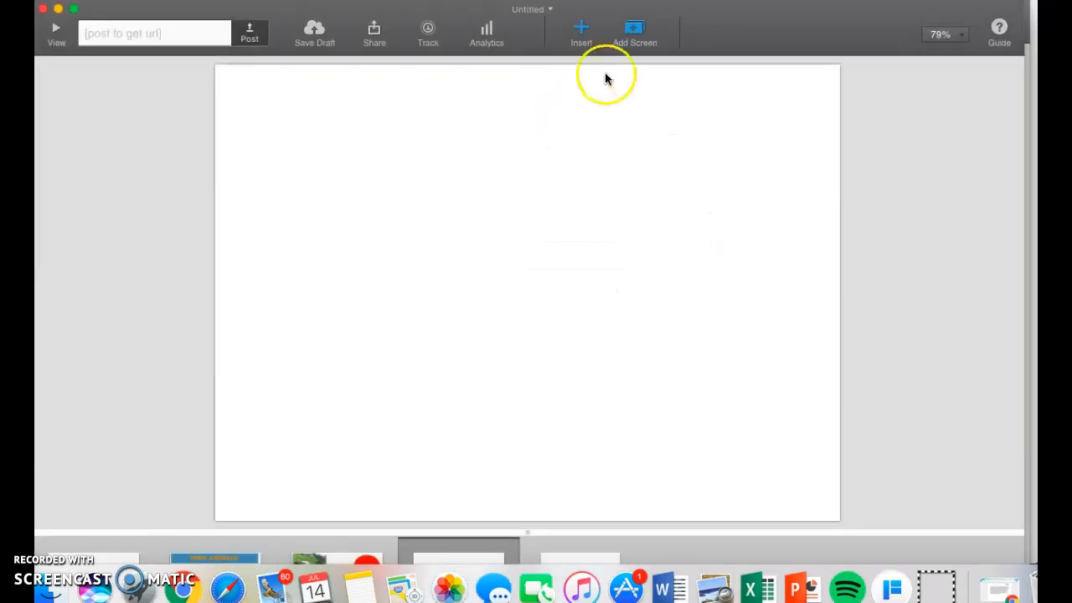
pyautogui.click(581, 30)
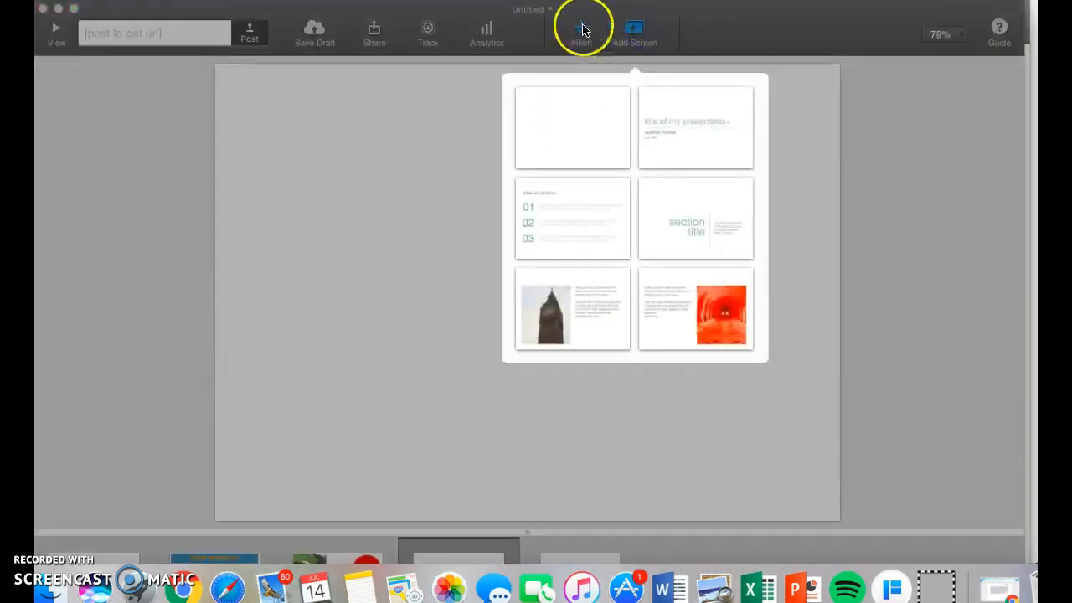
pyautogui.click(581, 30)
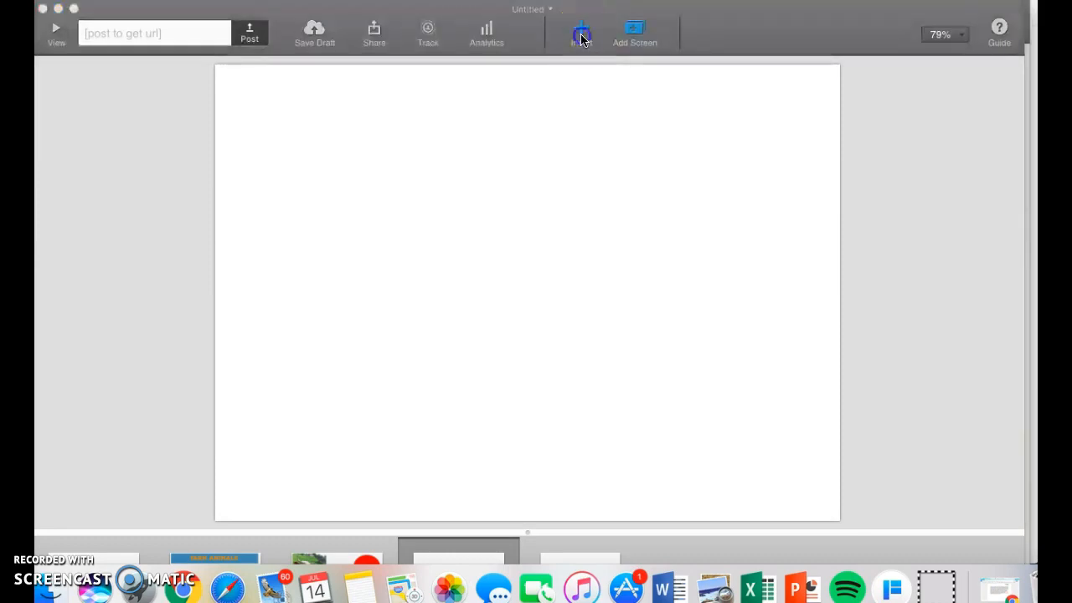
# Insert the Farmer.jpeg picture and enlarge it to fill the new screen.
pyautogui.click(581, 33)
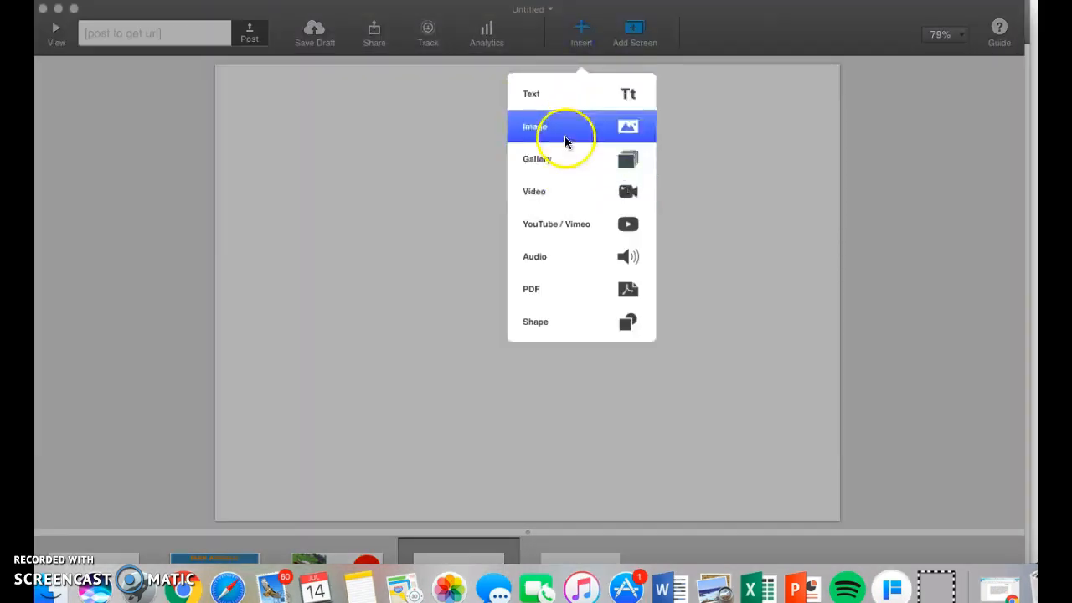
pyautogui.click(534, 127)
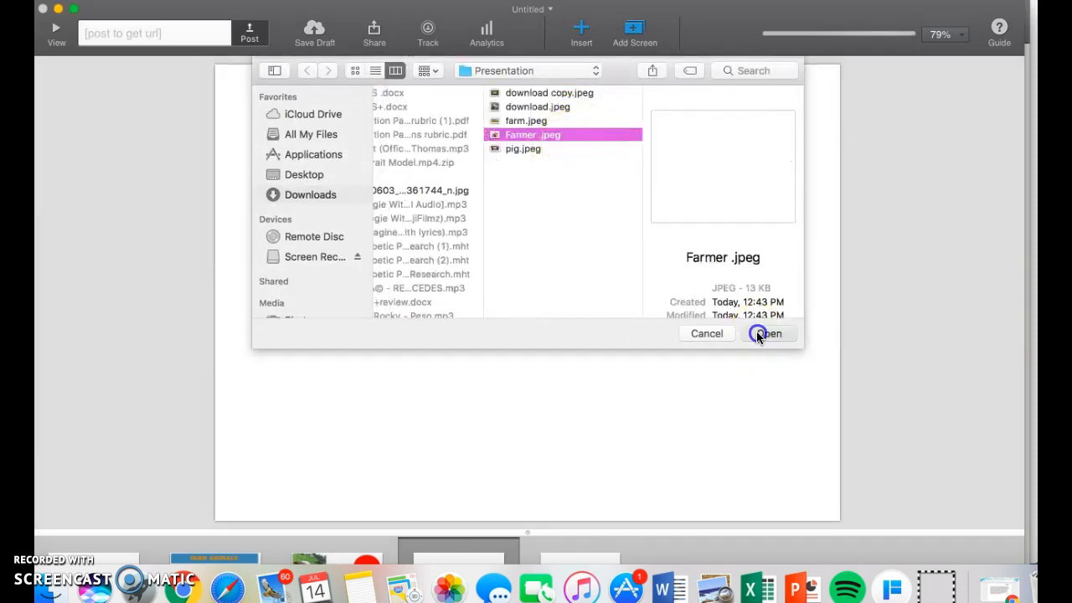
pyautogui.click(767, 333)
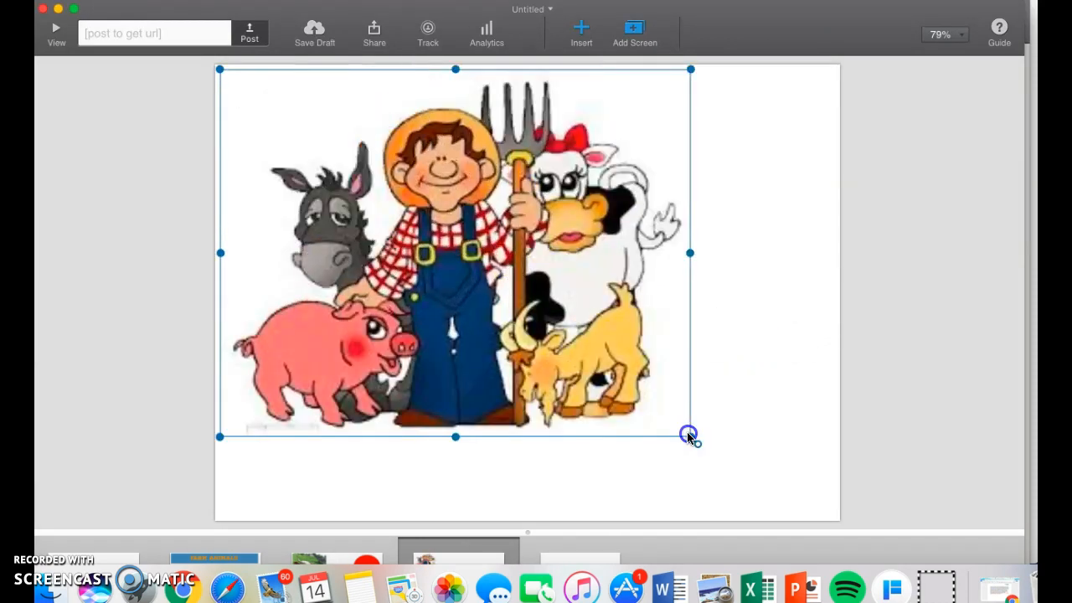
pyautogui.moveTo(690, 435); pyautogui.dragTo(769, 445)
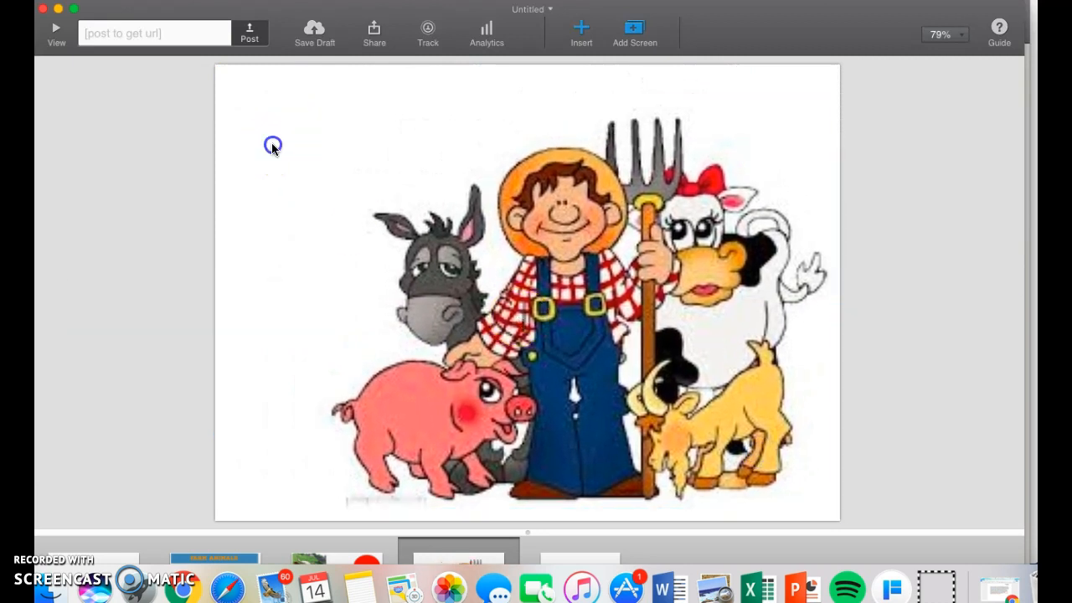
pyautogui.click(580, 32)
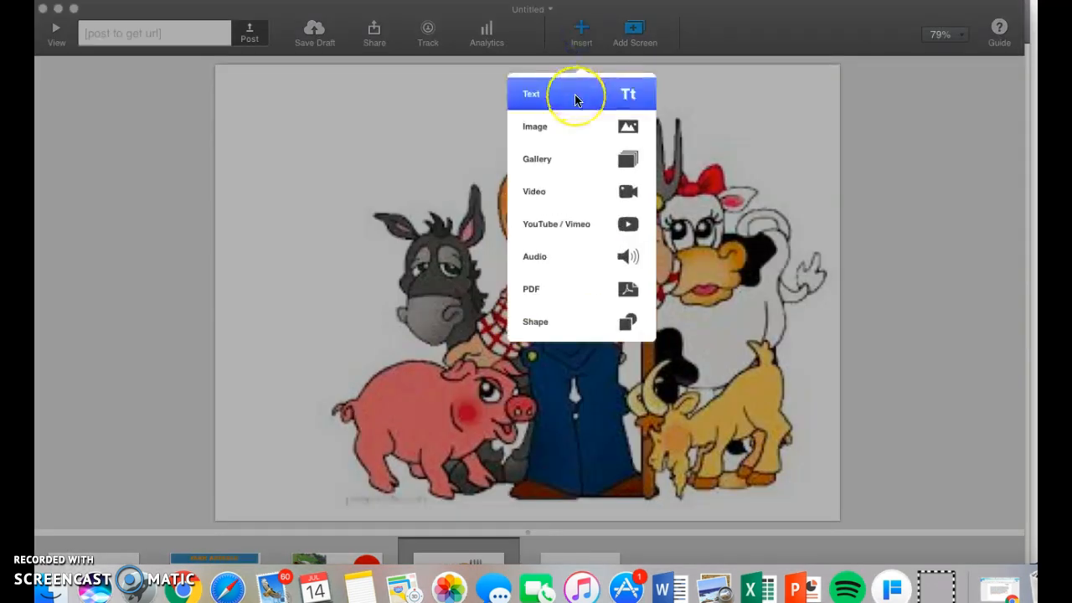
# Add a text box reading 'Thanks For Watching! Try FlowVella For Free!!' and centre-align it.
pyautogui.click(530, 94)
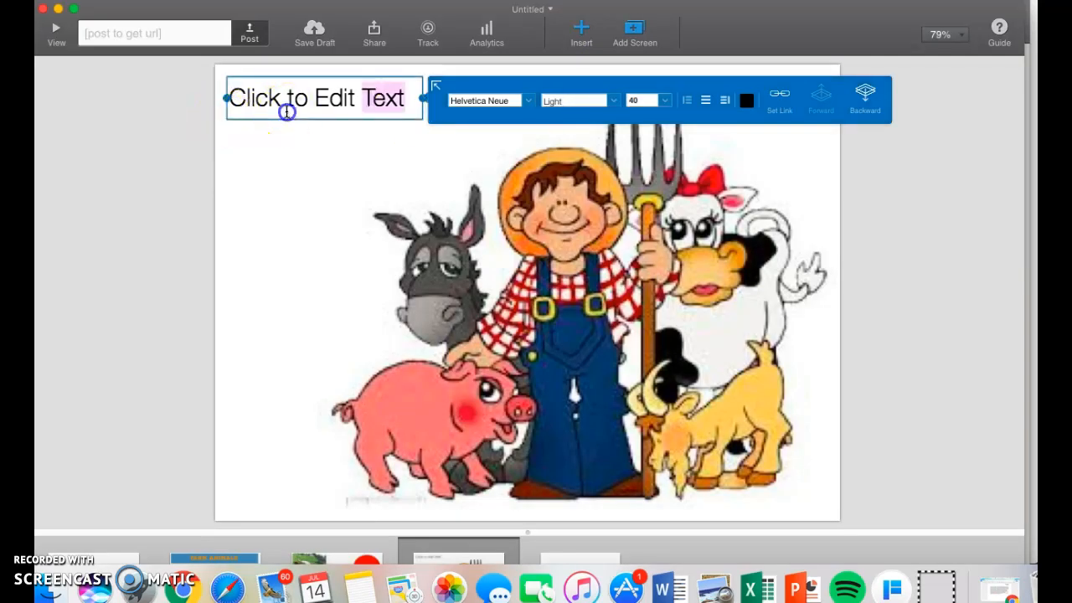
pyautogui.write('Thanks')
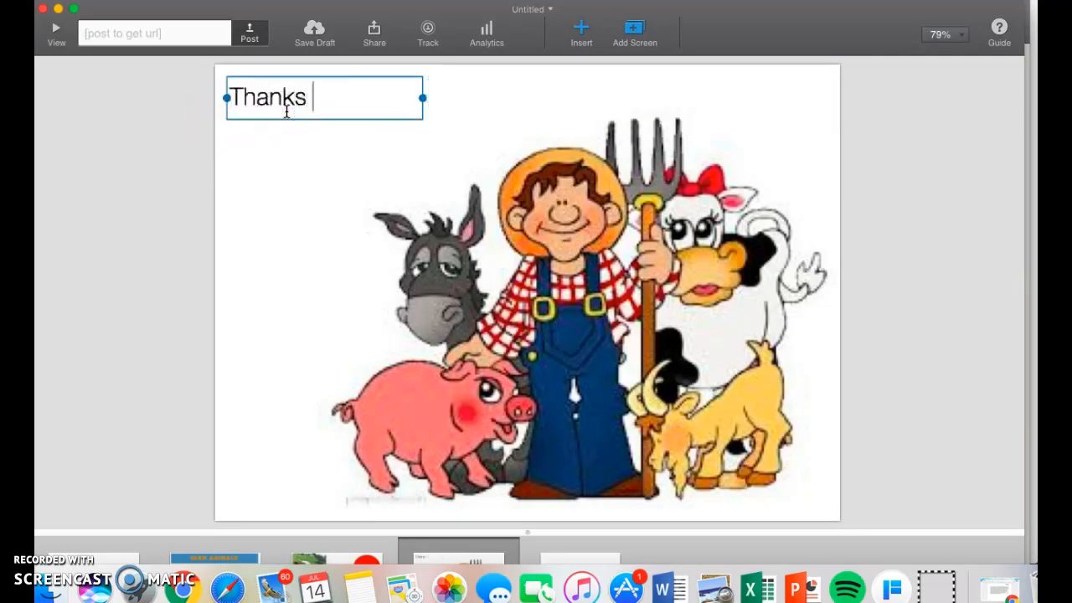
pyautogui.write('For Watching!')
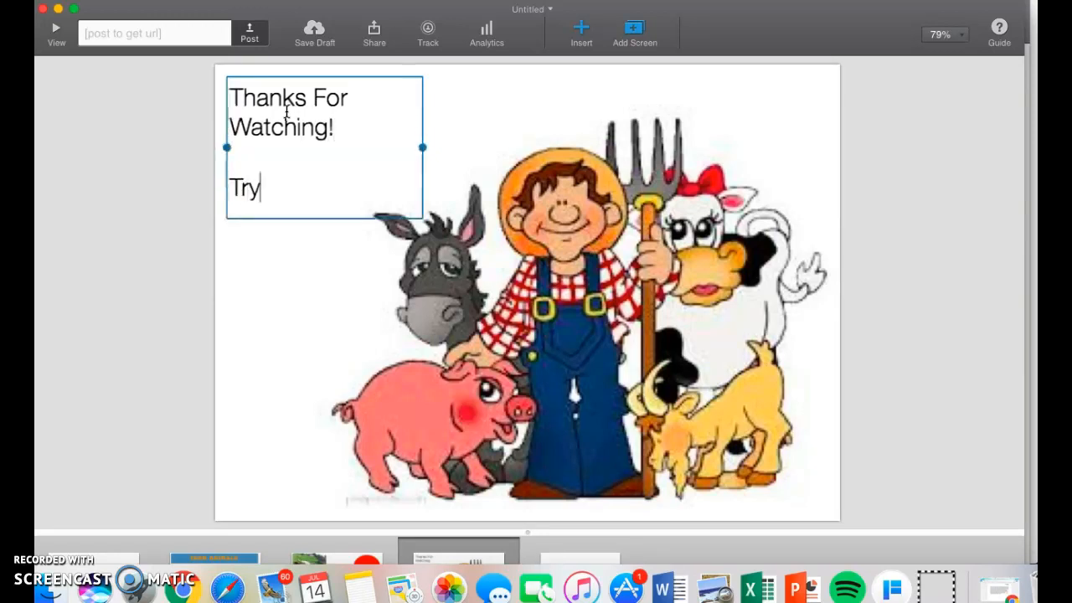
pyautogui.write('FlowVella For Free!!')
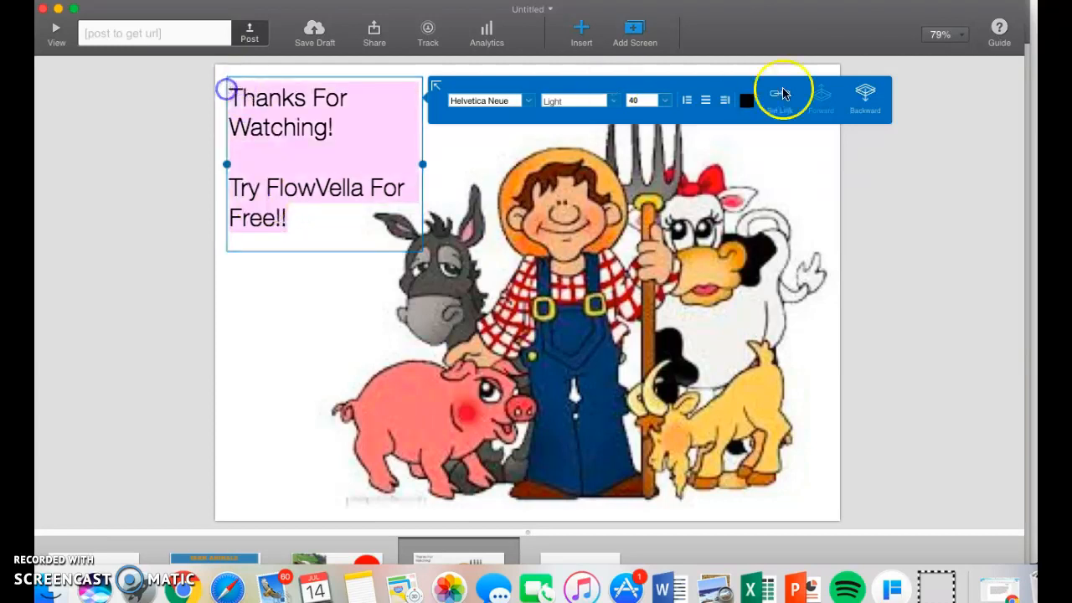
pyautogui.click(705, 101)
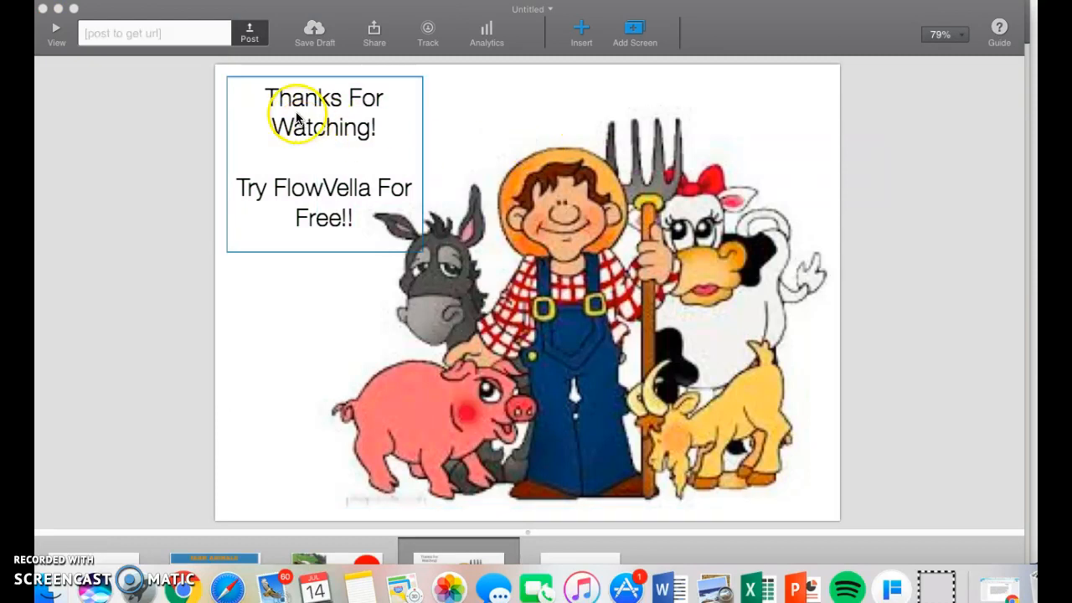
# Start posting to the web with title 'Farm Animals' and description 'Demonstration'.
pyautogui.click(249, 34)
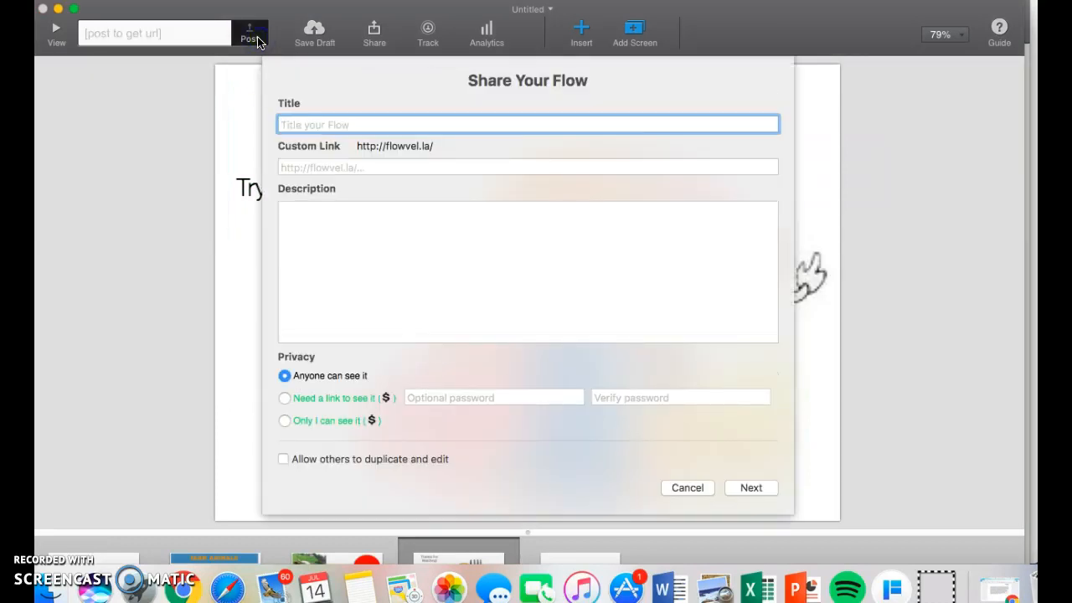
pyautogui.write('Farm A')
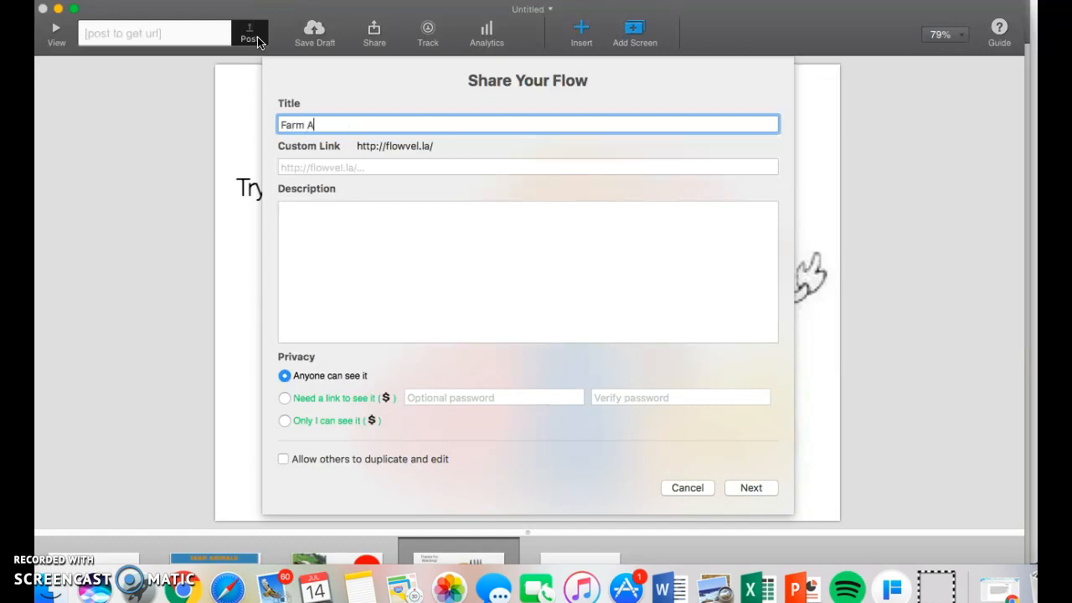
pyautogui.write('nimals')
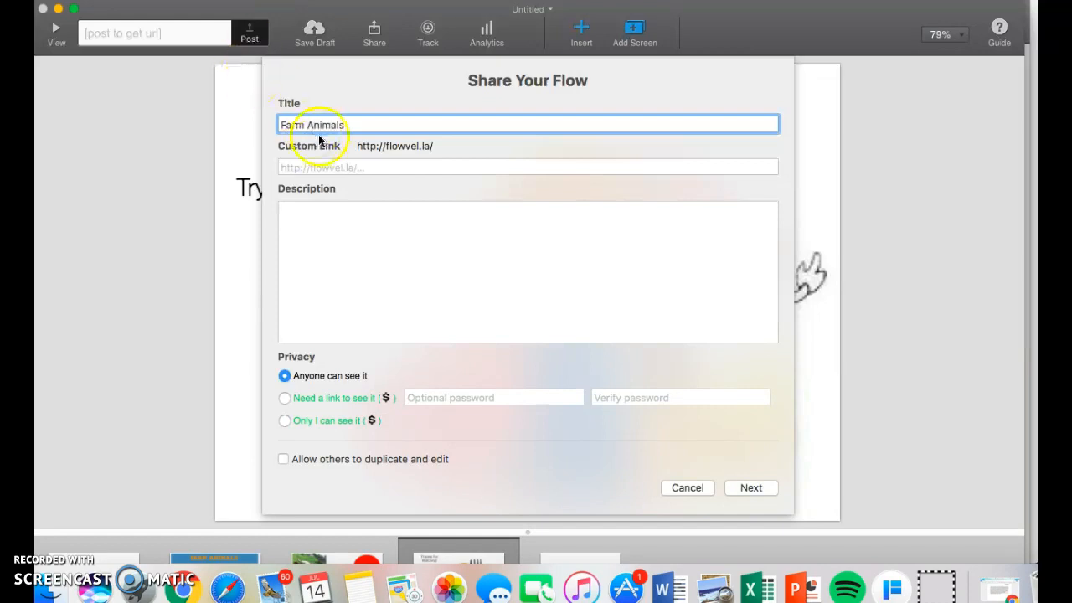
pyautogui.click(527, 168)
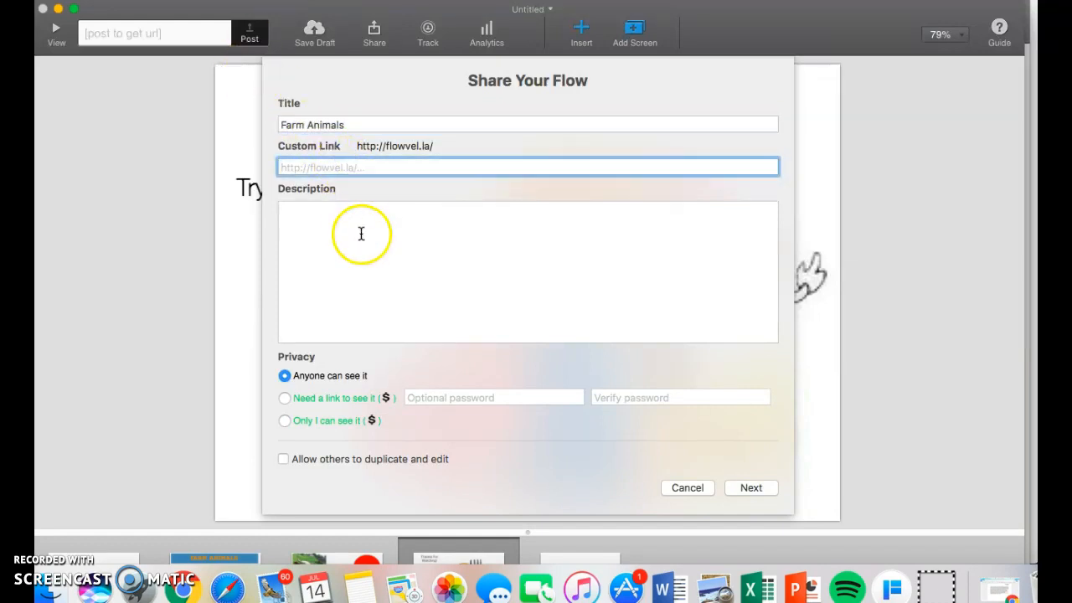
pyautogui.write('Demonstr')
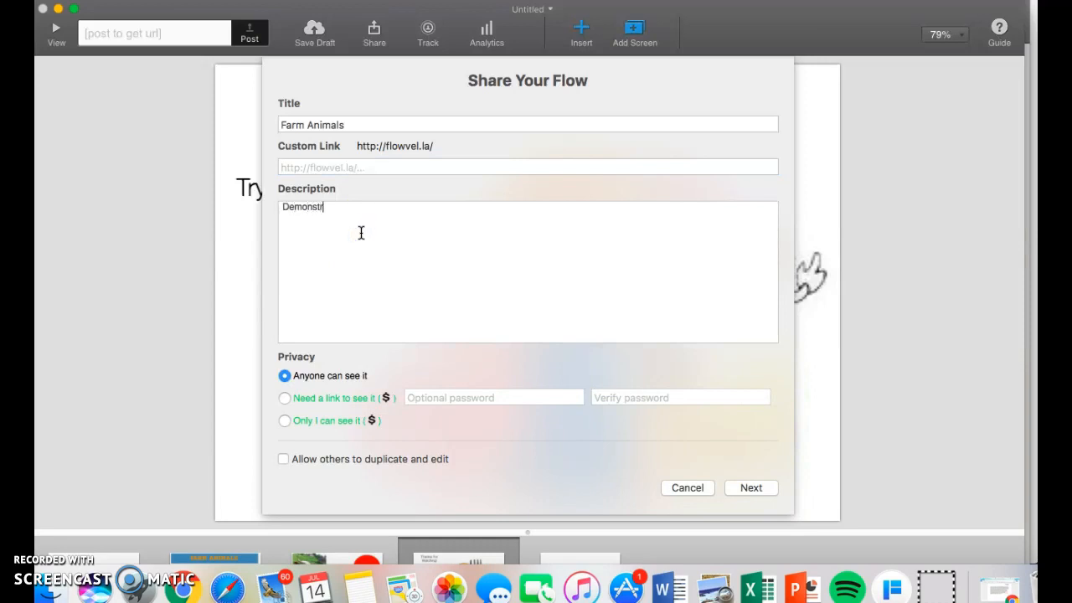
pyautogui.write('ation')
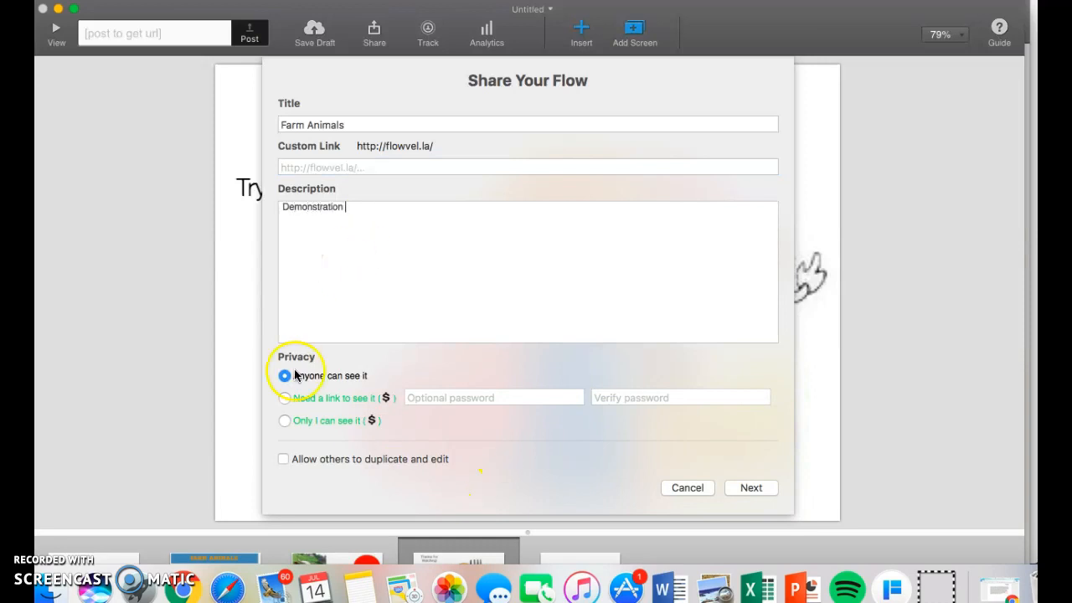
pyautogui.moveTo(449, 501)
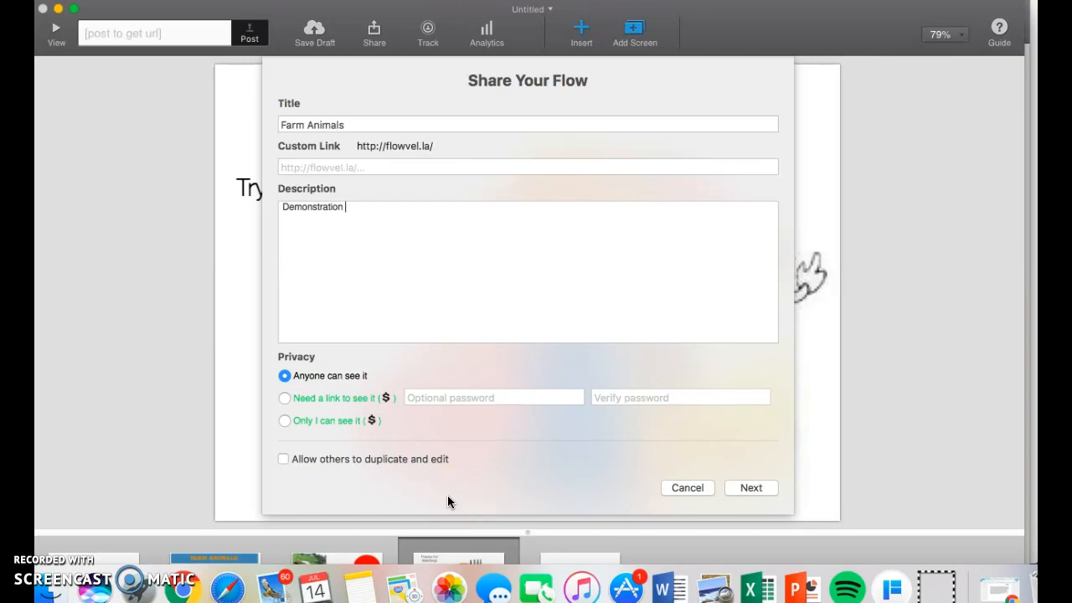
pyautogui.moveTo(750, 487)
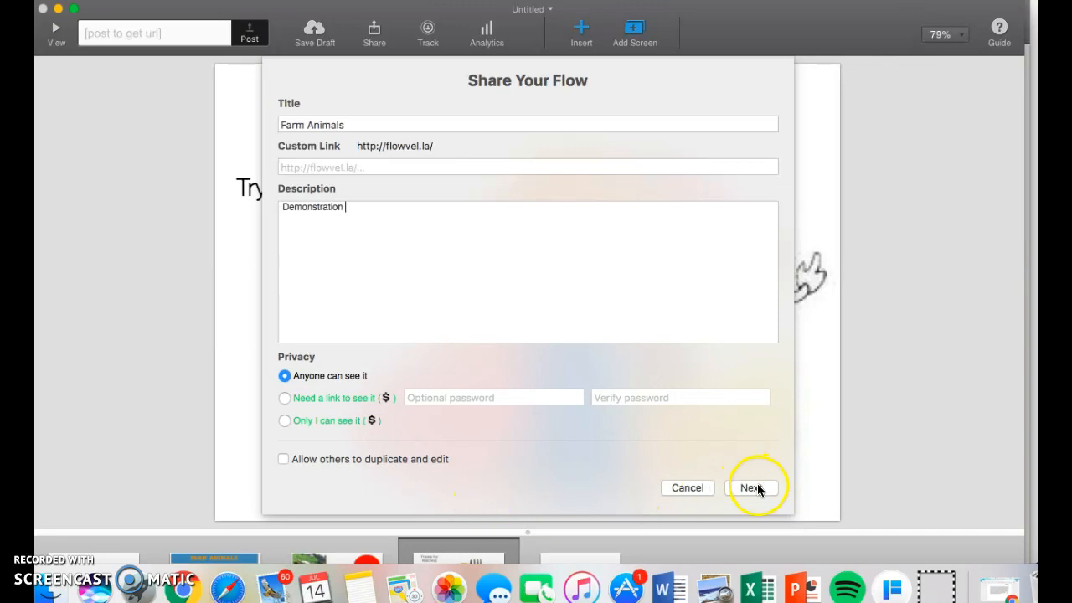
# Upload the flow to get the flowvella.com/s/40tn address and close the share panel.
pyautogui.click(750, 487)
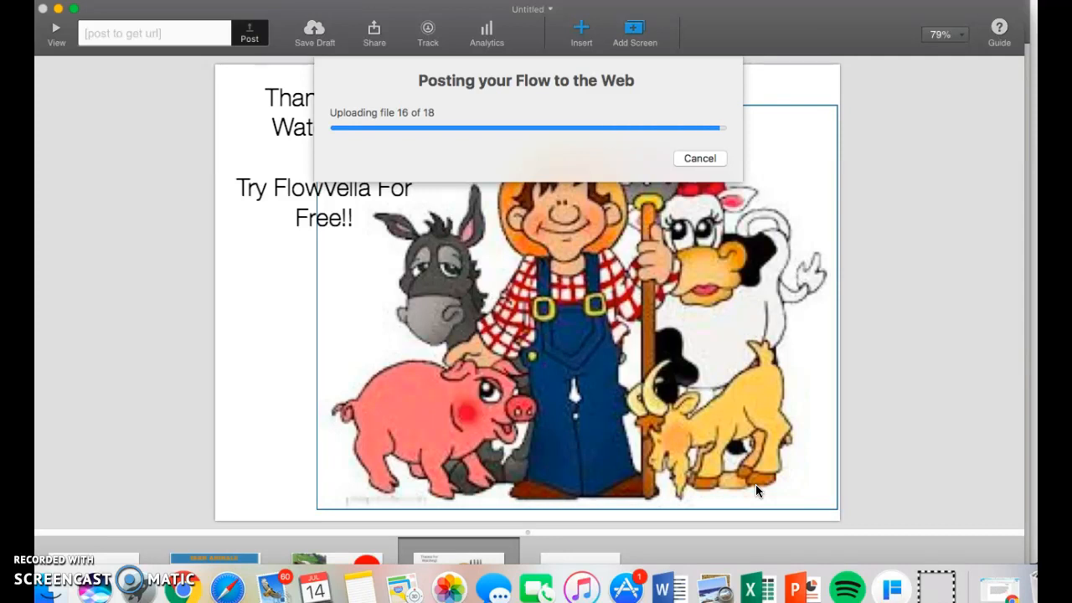
pyautogui.moveTo(132, 96)
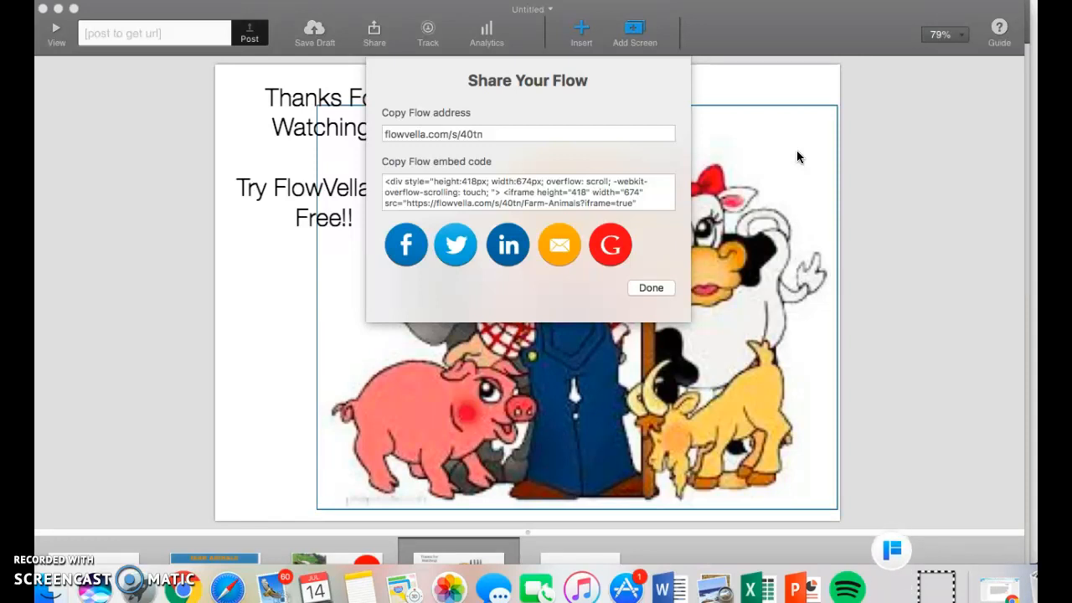
pyautogui.click(650, 288)
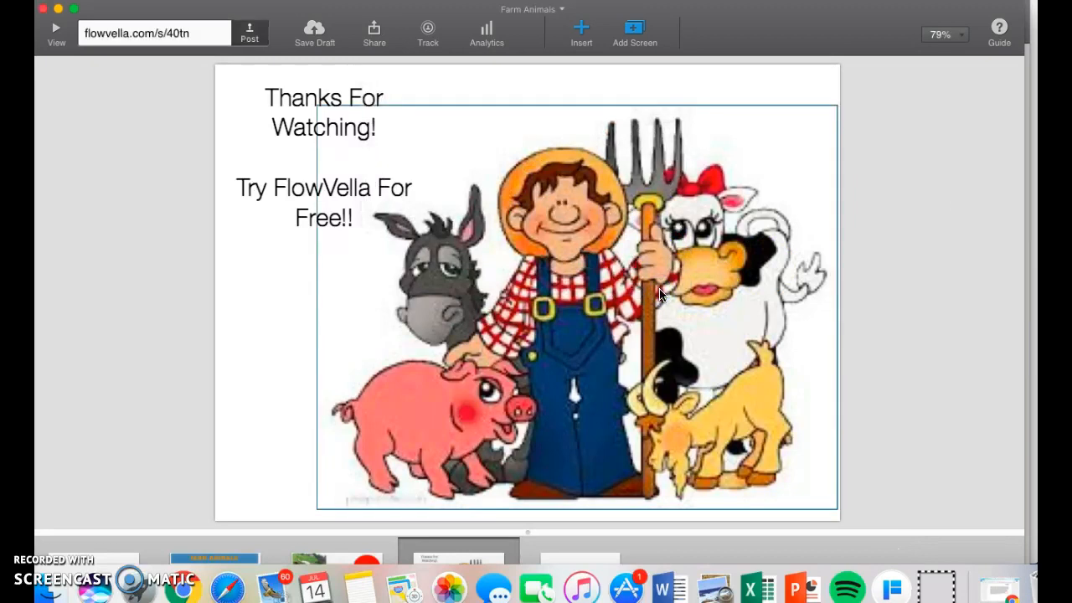